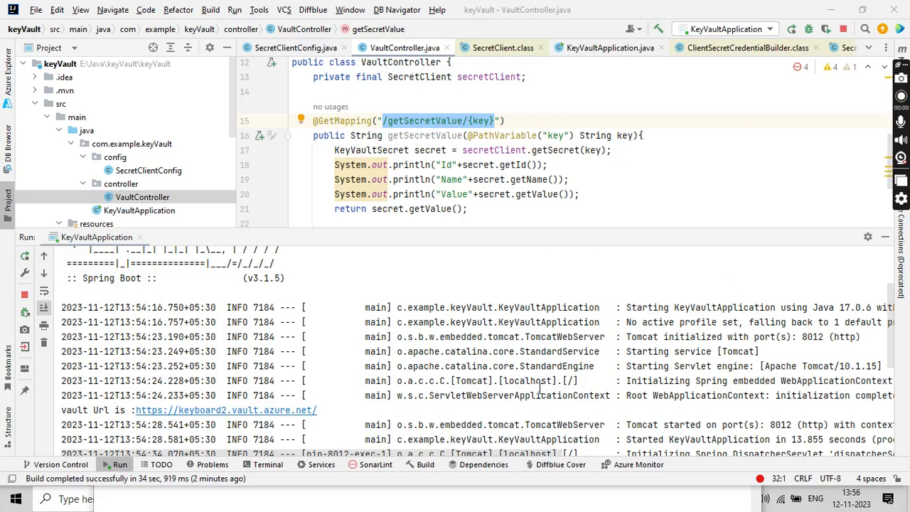
# Create a new Java class named KeyModel in the project
pyautogui.press('alt+tab')
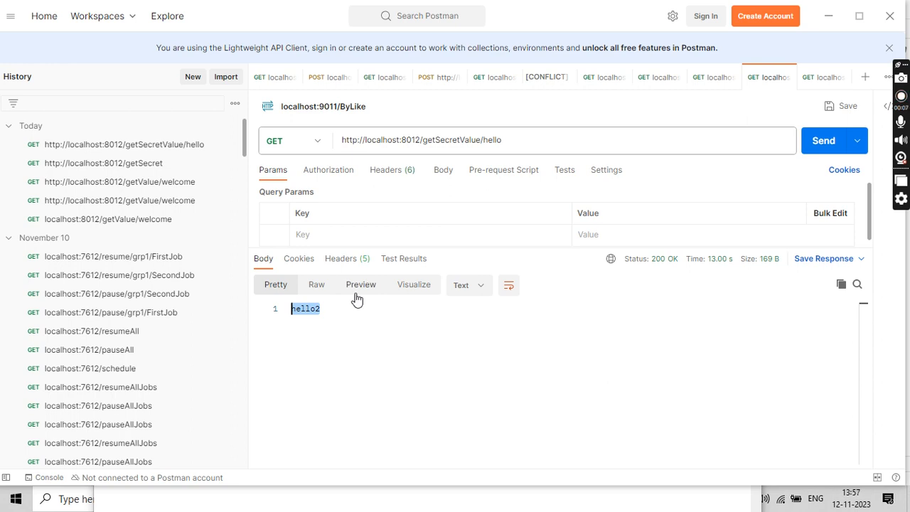
pyautogui.moveTo(705, 16)
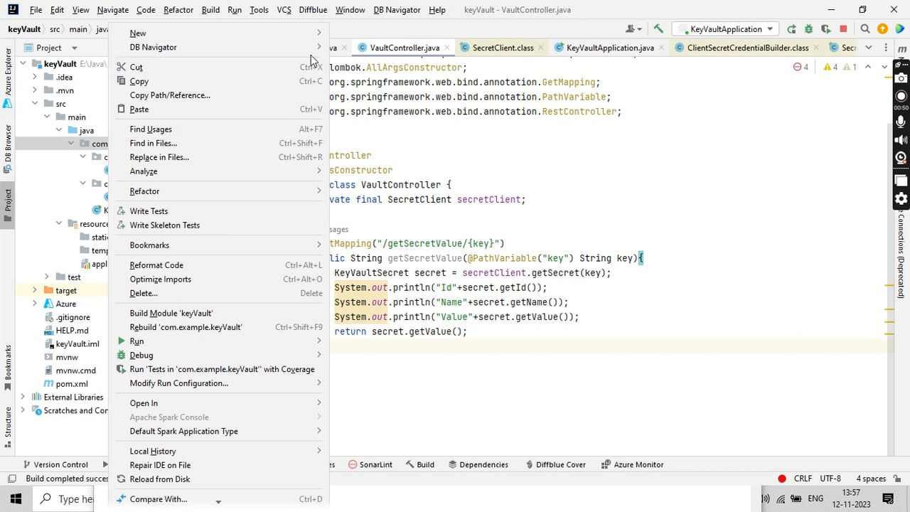
pyautogui.moveTo(137, 33)
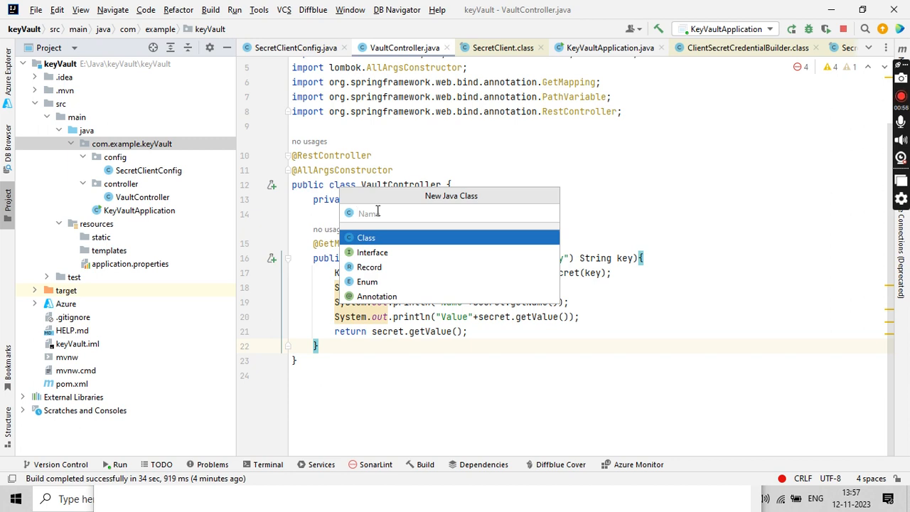
pyautogui.write('Key')
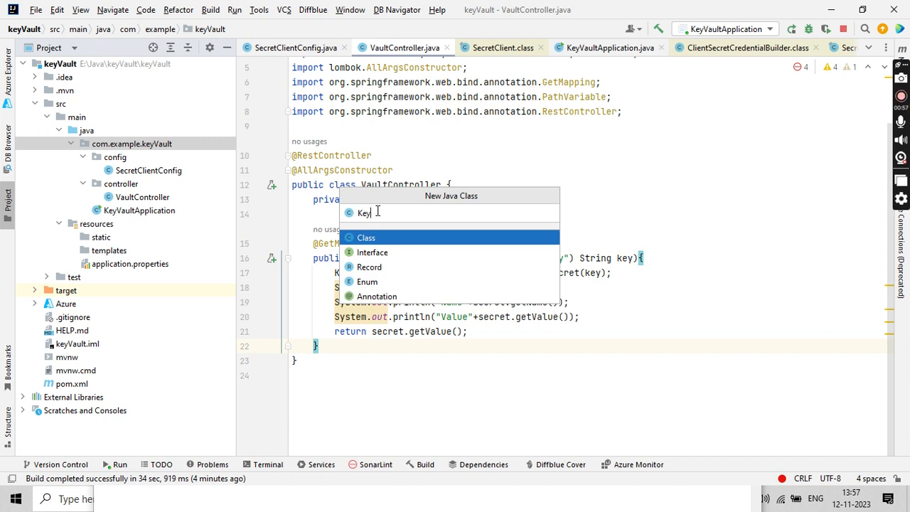
pyautogui.write('Model')
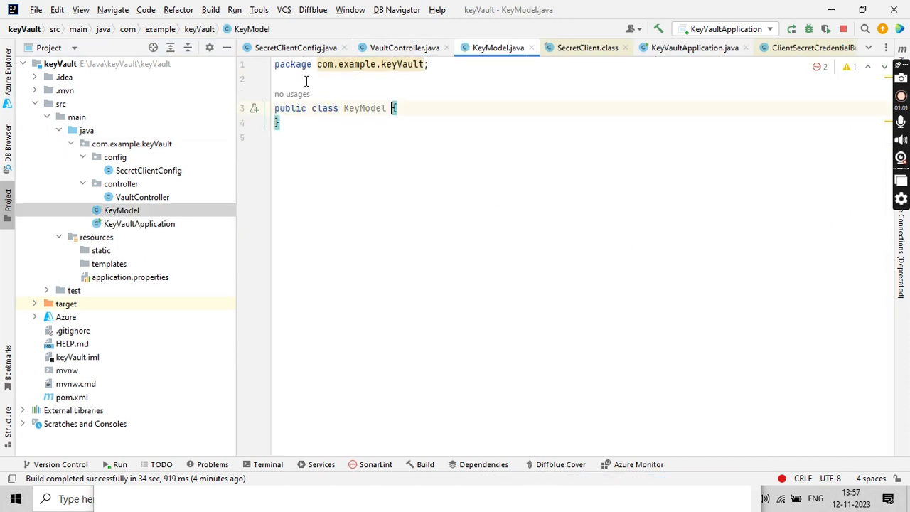
pyautogui.write('@')
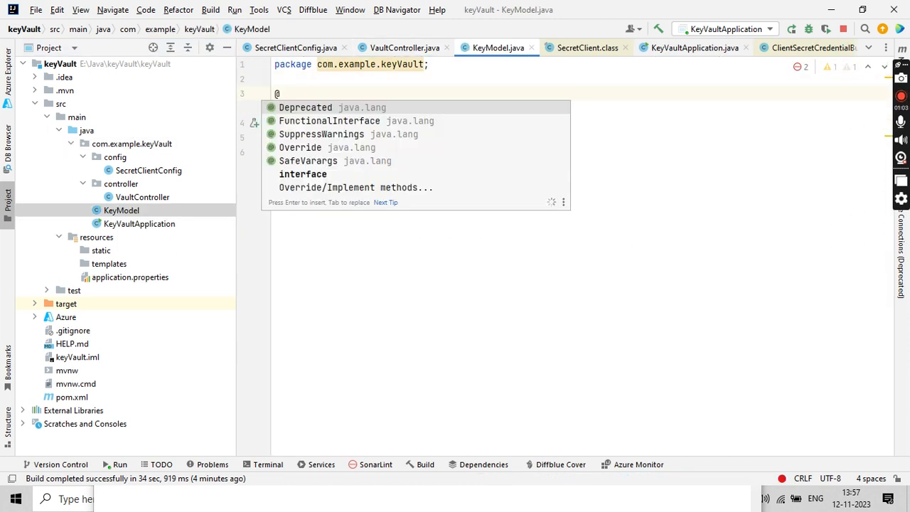
pyautogui.write('AllArgsConstructor')
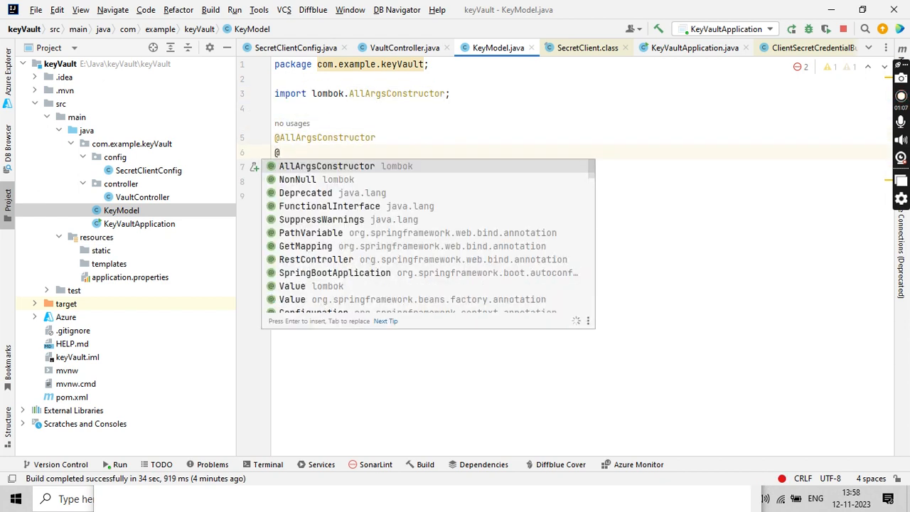
pyautogui.write('NoArgs')
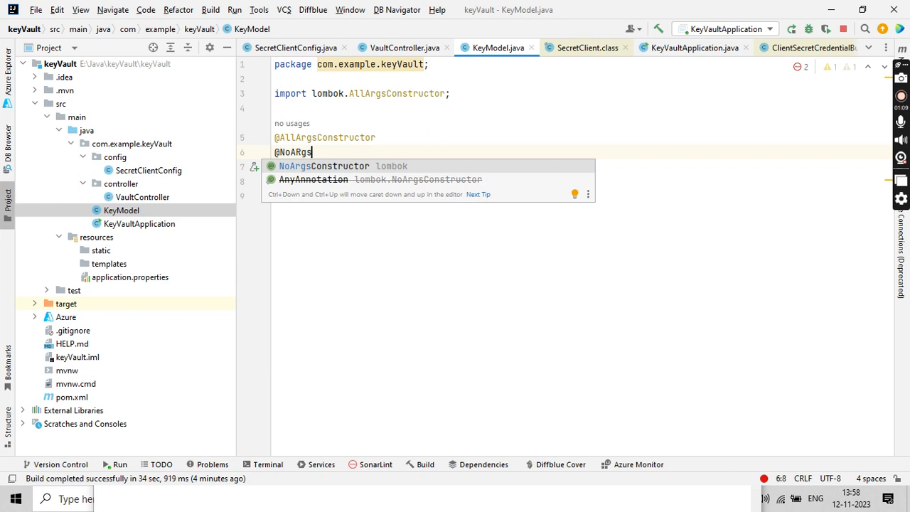
pyautogui.press('Enter')
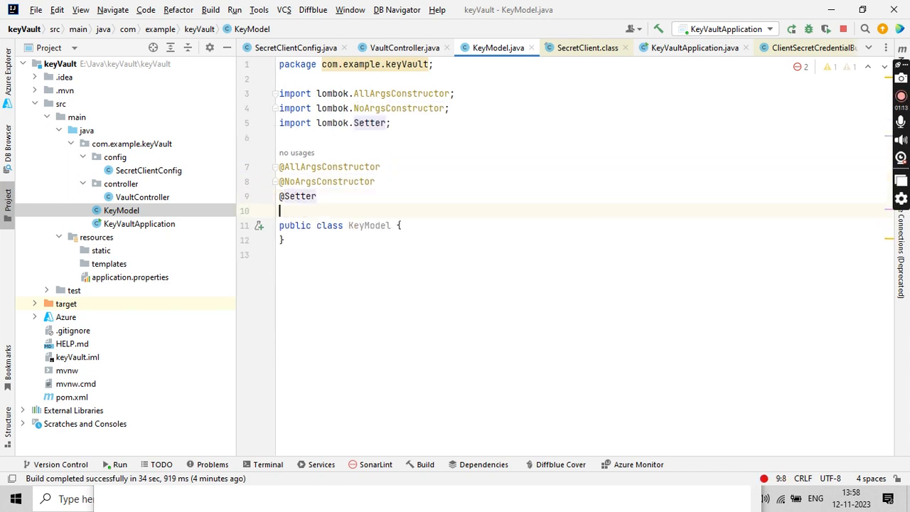
pyautogui.write('@Getter')
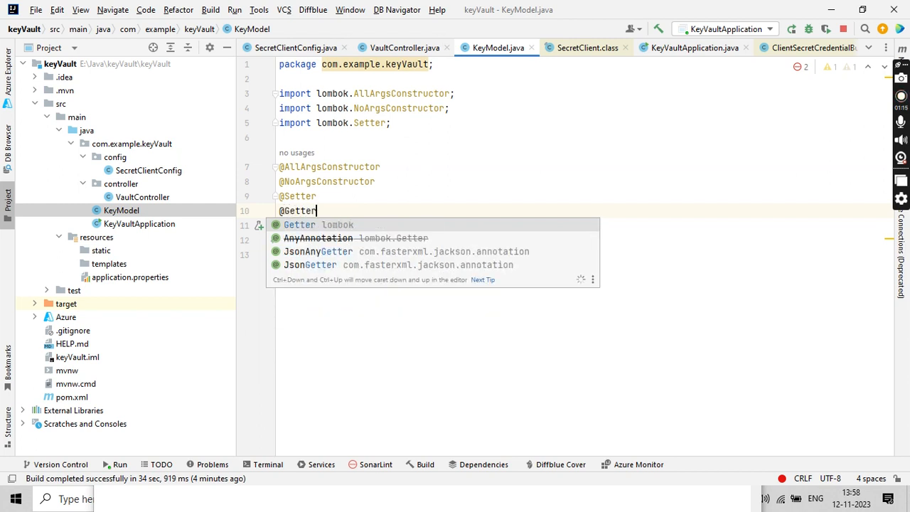
# Declare private String fields keyName and keyValue inside KeyModel
pyautogui.click(299, 225)
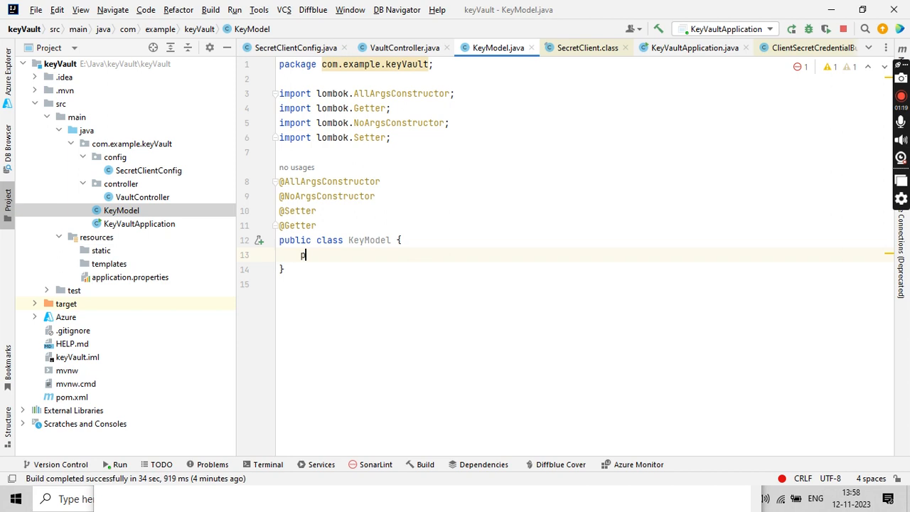
pyautogui.write('rivate String keyName;')
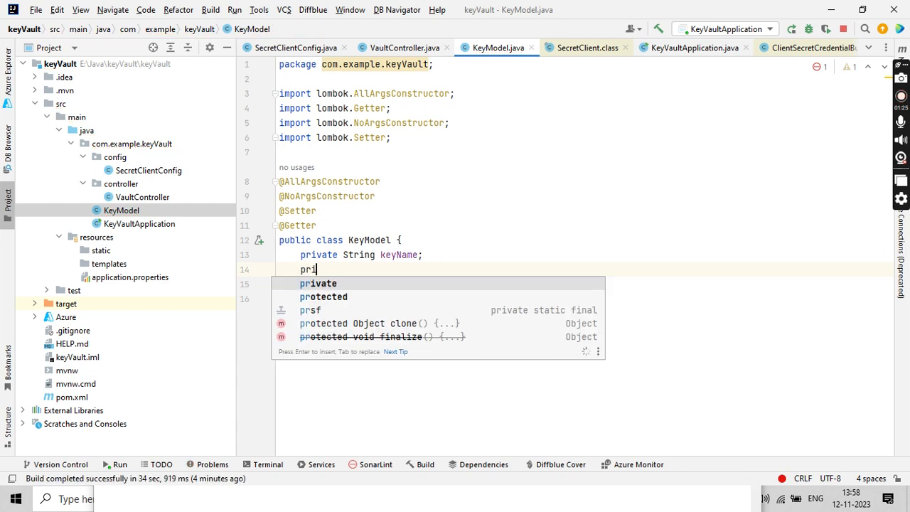
pyautogui.write('vate String')
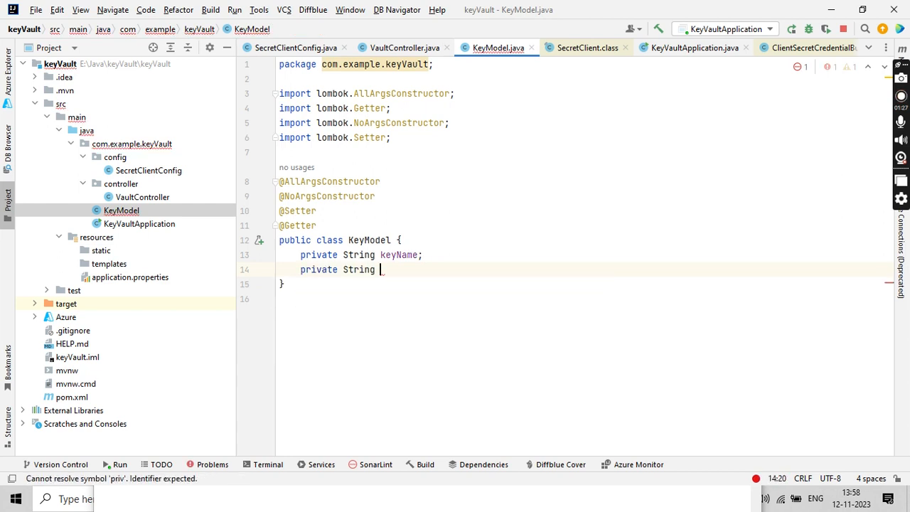
pyautogui.write('keyVa')
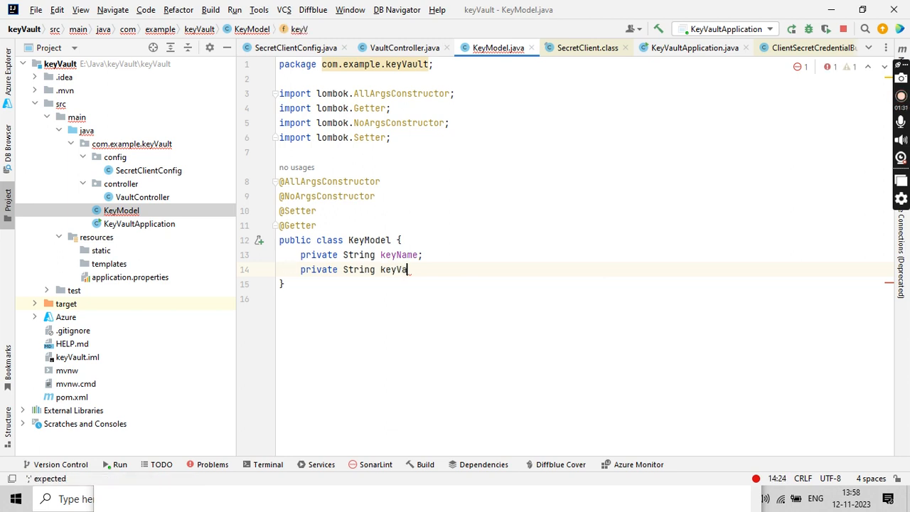
pyautogui.write('lue;')
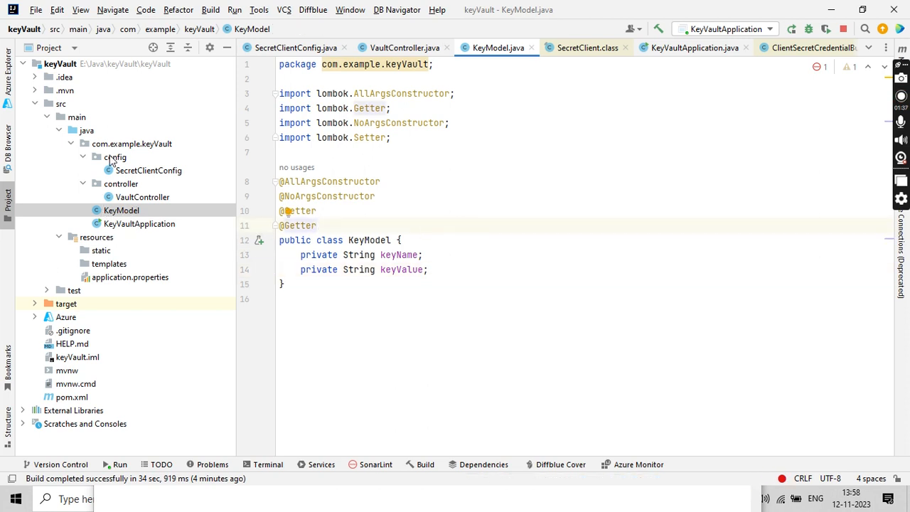
# Add a new package named model under com.example.keyVault
pyautogui.rightClick(110, 144)
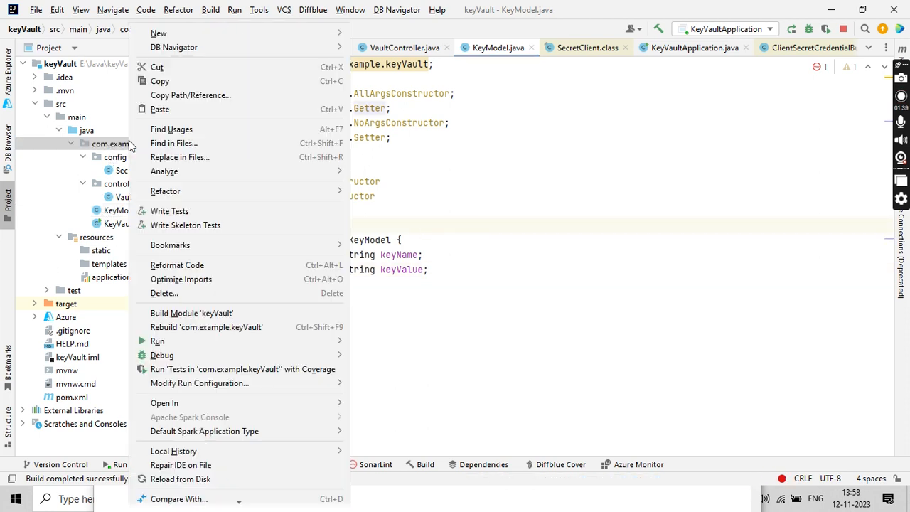
pyautogui.click(159, 33)
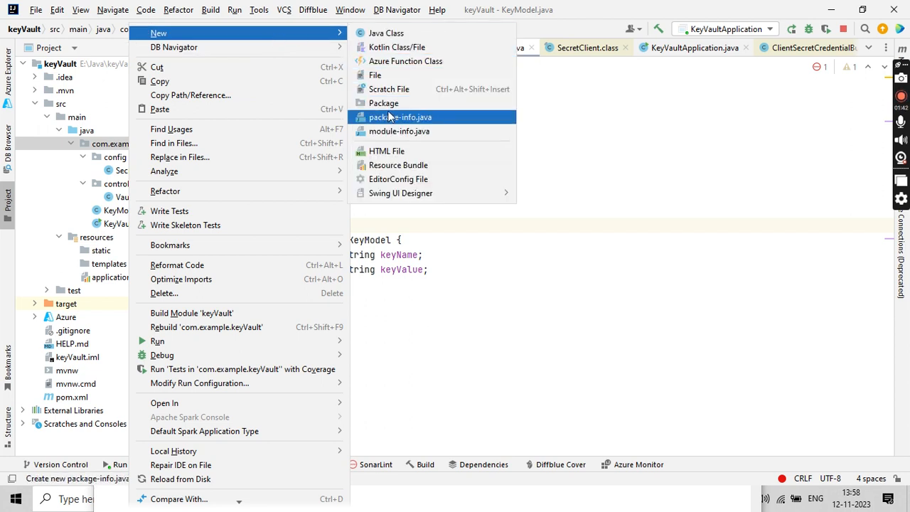
pyautogui.click(382, 103)
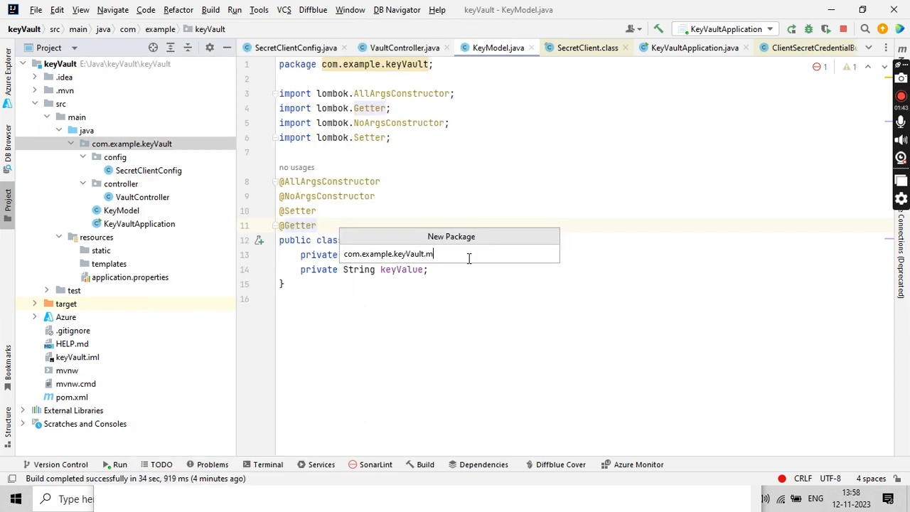
pyautogui.press('Enter')
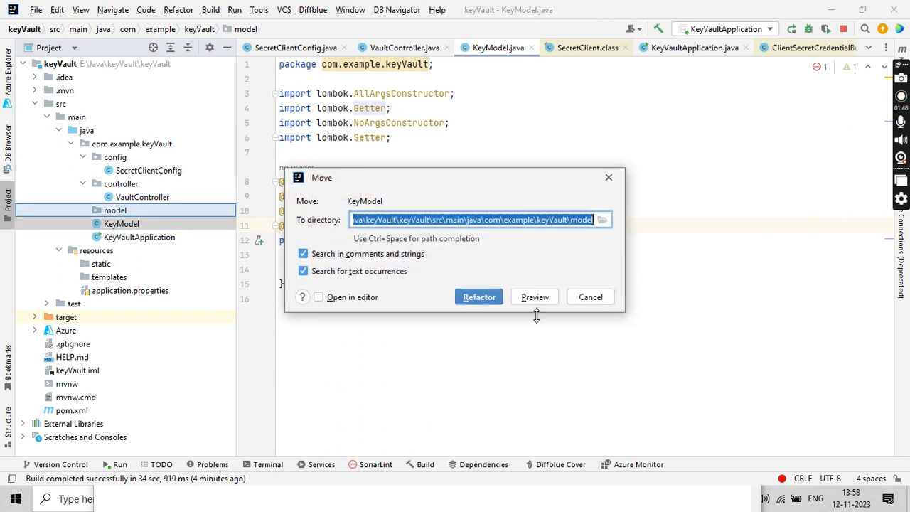
# Move KeyModel into the model package via the Refactor Move dialog
pyautogui.click(479, 297)
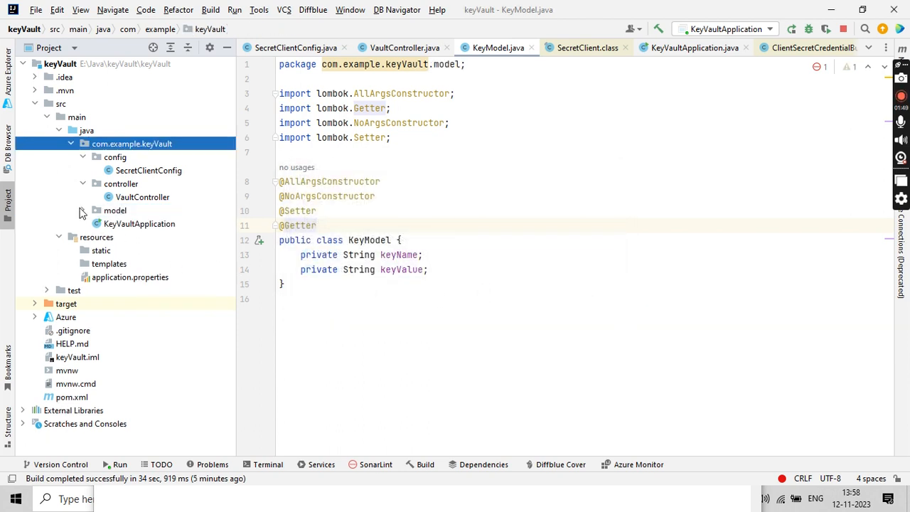
pyautogui.click(142, 196)
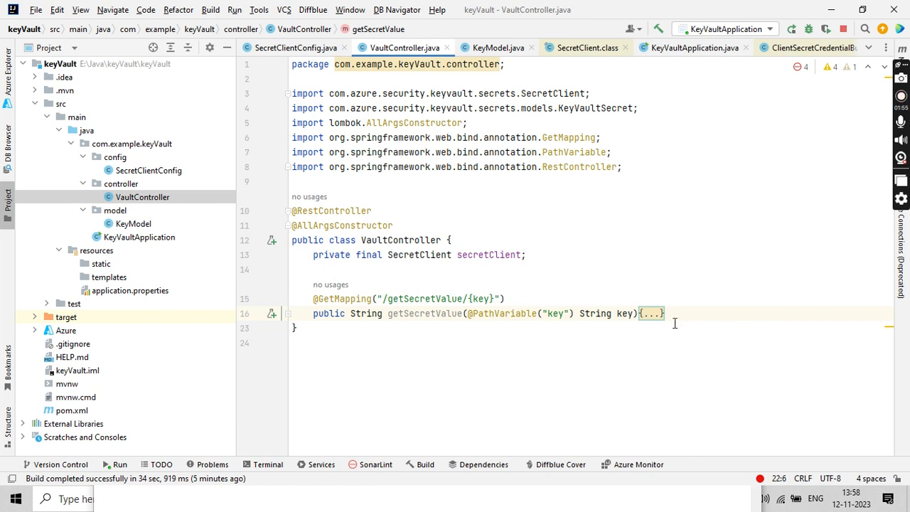
pyautogui.write('@')
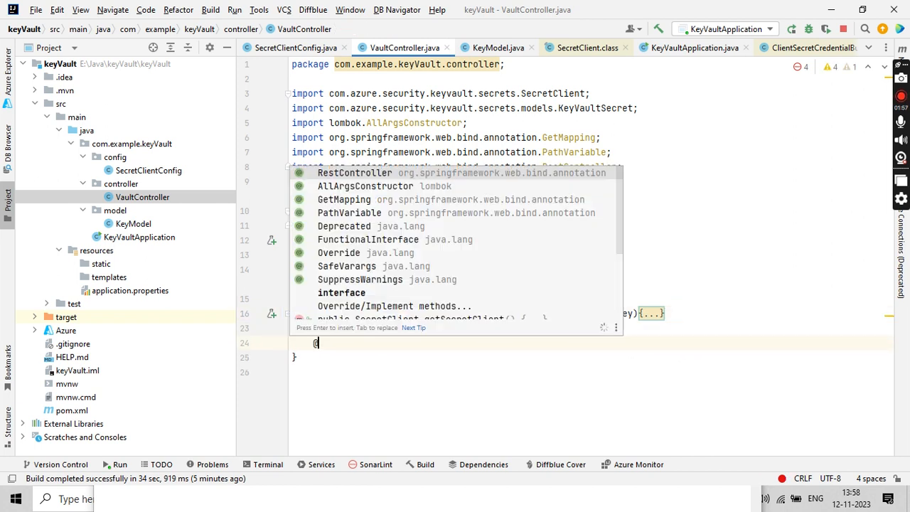
pyautogui.write('PostMapping')
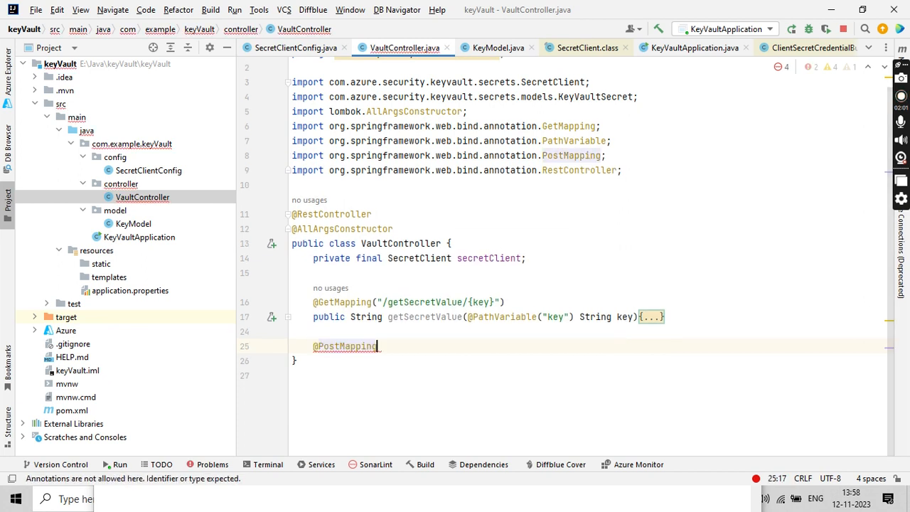
pyautogui.write('("/")')
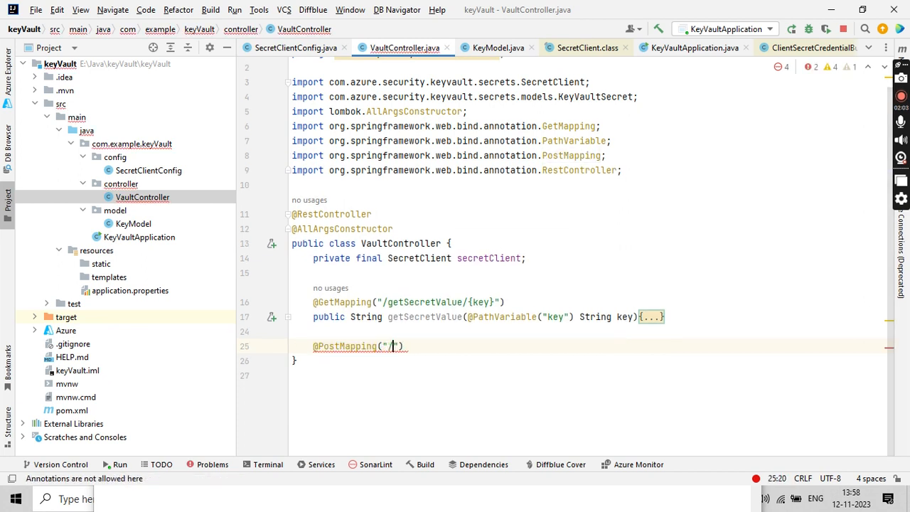
pyautogui.write('create')
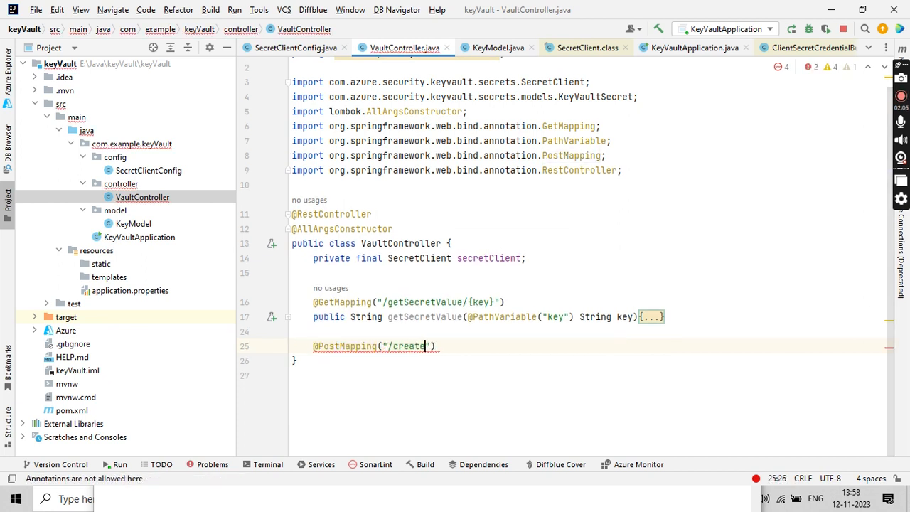
pyautogui.write('Secrect')
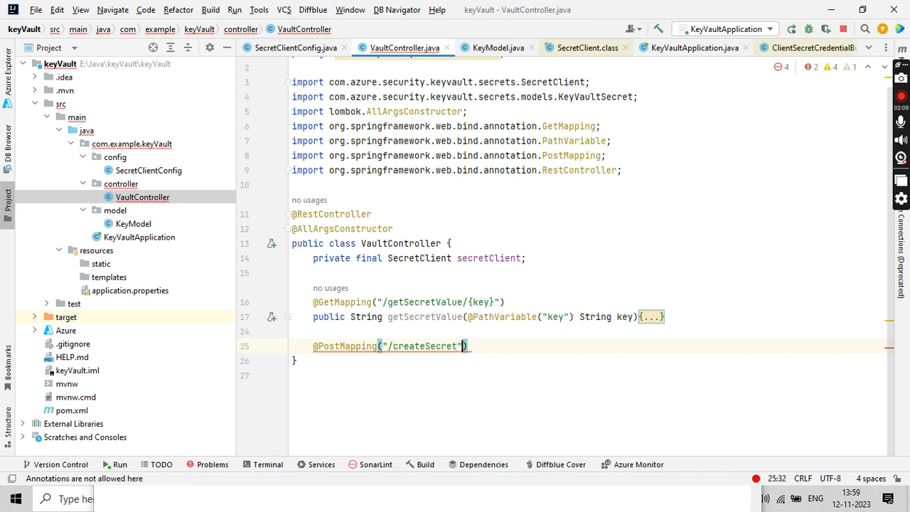
pyautogui.write('public void')
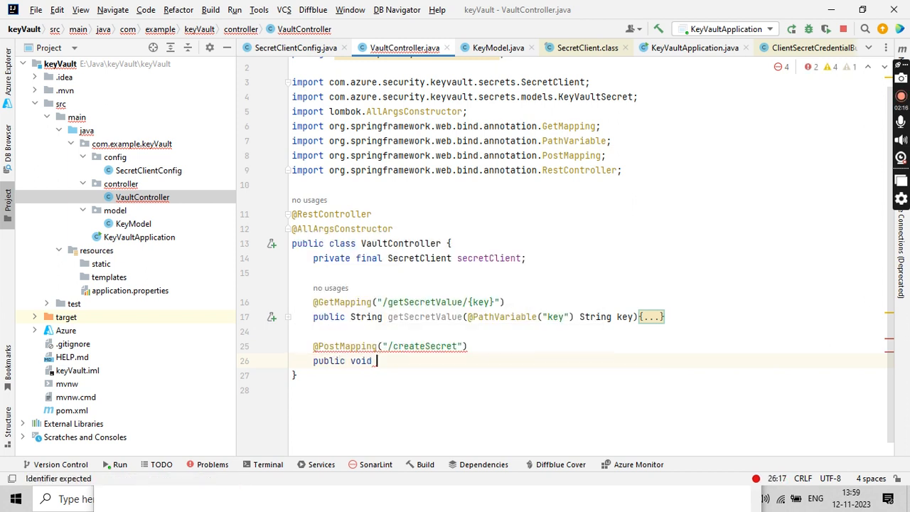
pyautogui.write('createS')
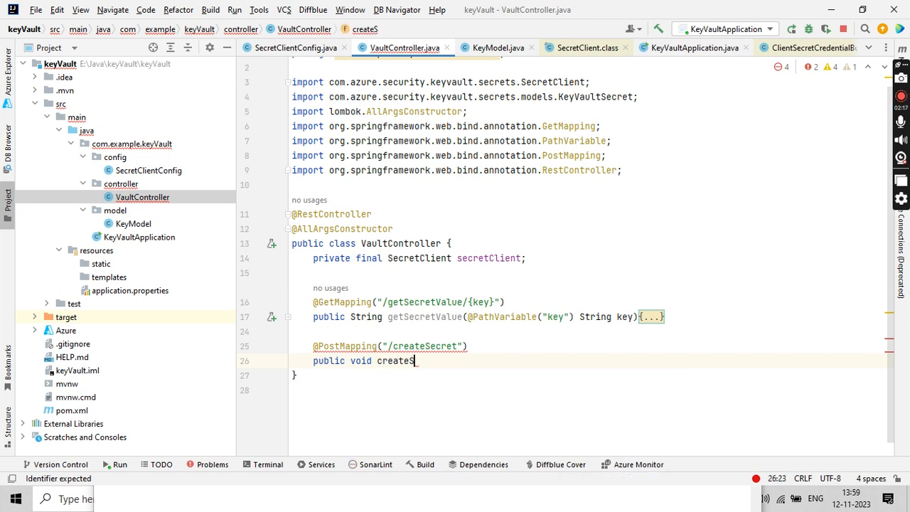
pyautogui.write('cre')
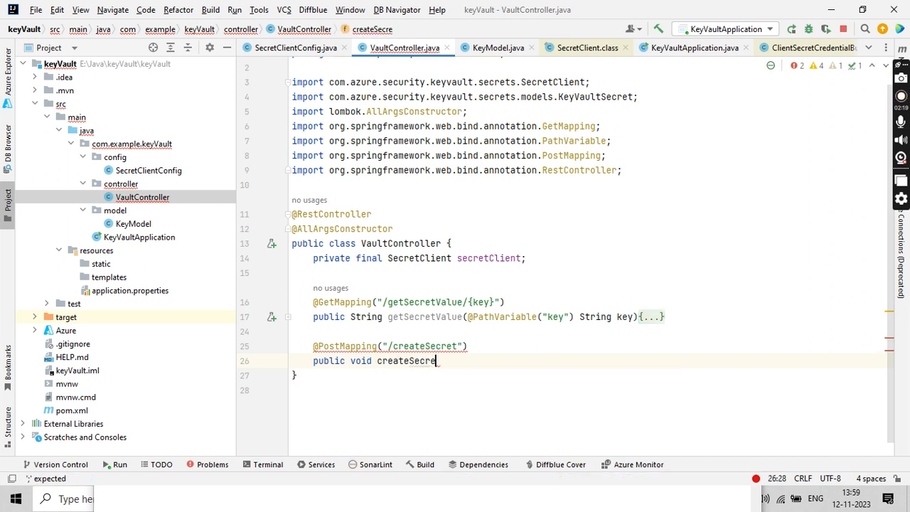
pyautogui.write('()')
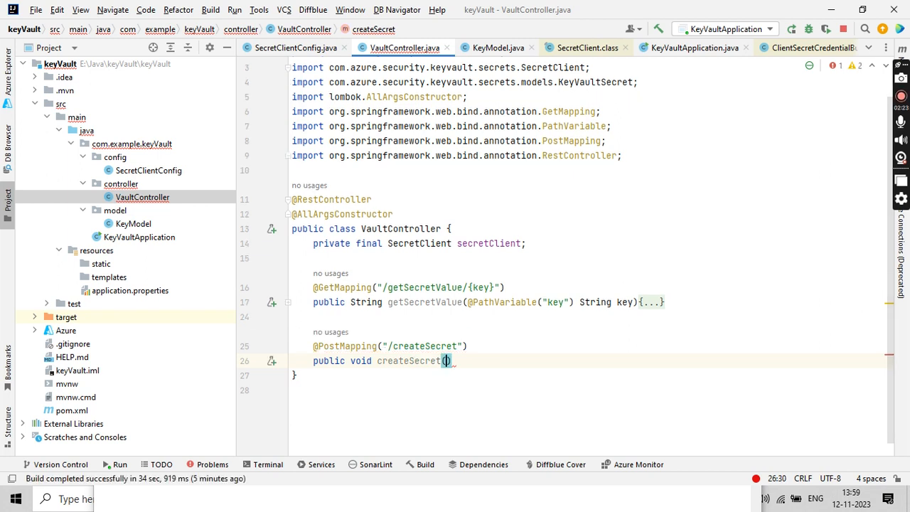
pyautogui.write('d')
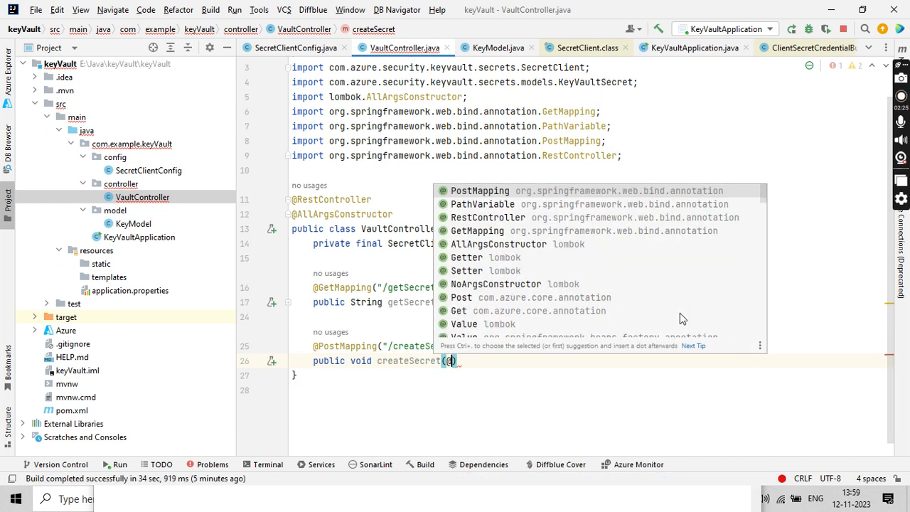
pyautogui.write('Reque')
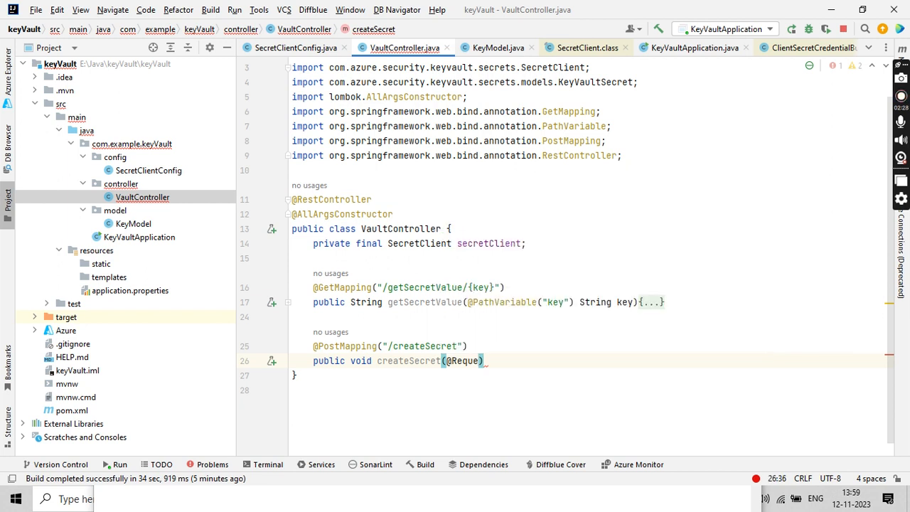
pyautogui.write('stBody')
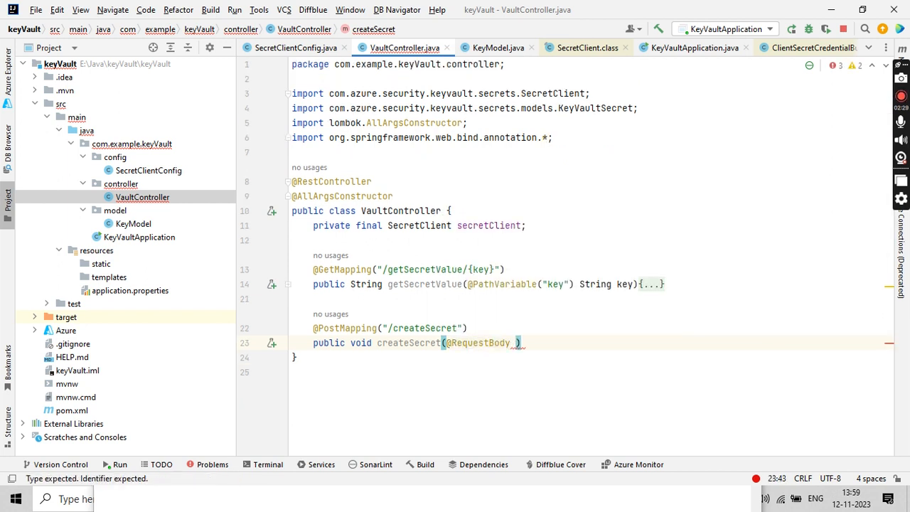
pyautogui.write('KeyModel model')
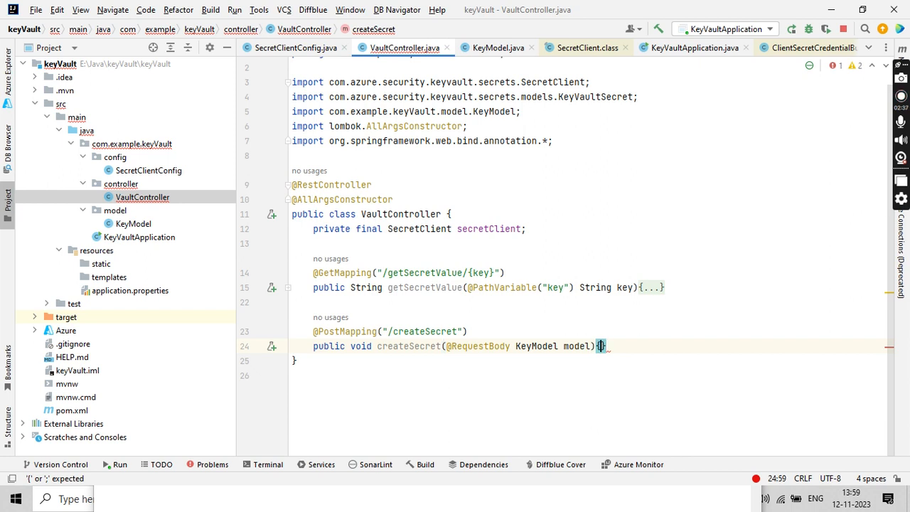
# Assign a KeyVaultSecret from secretClient.setSecret inside the createSecret body
pyautogui.press('enter')
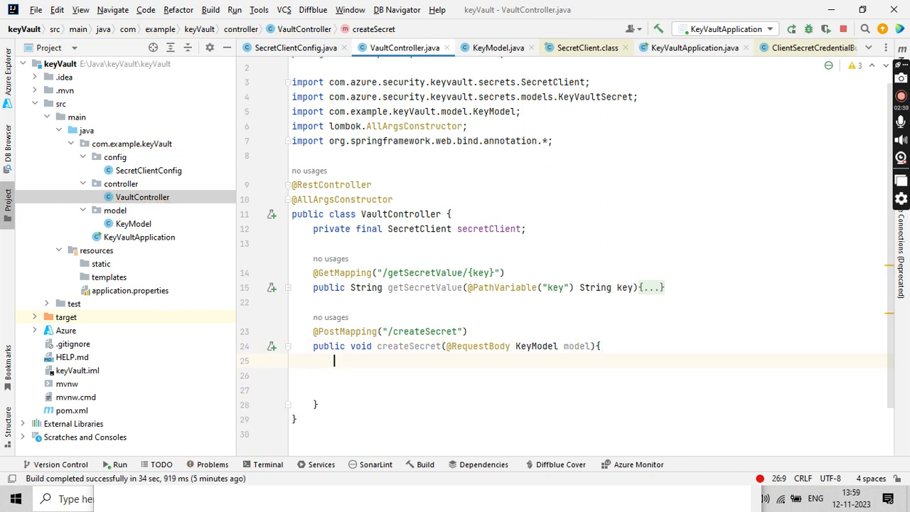
pyautogui.write('String')
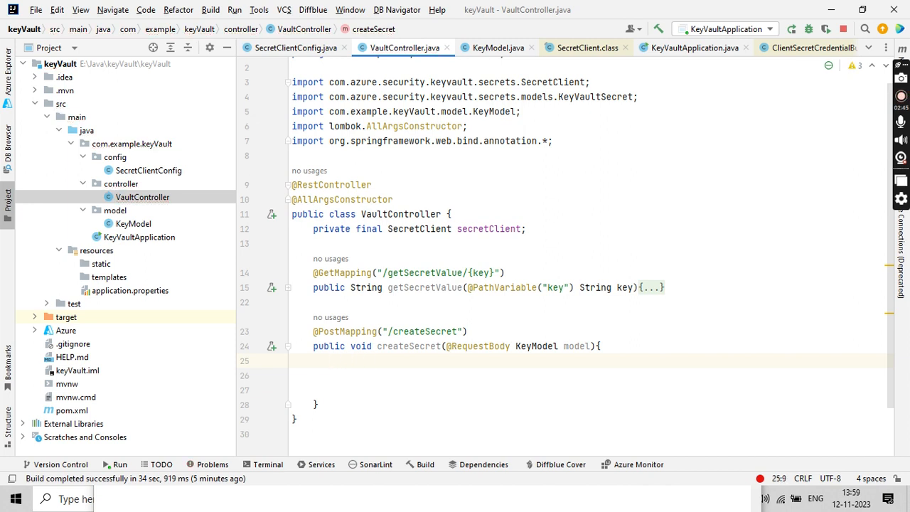
pyautogui.click(334, 360)
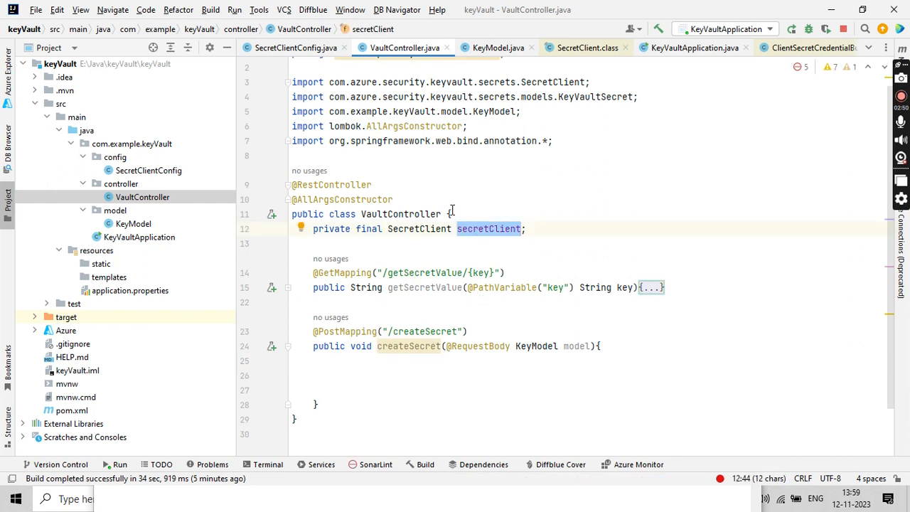
pyautogui.moveTo(451, 278)
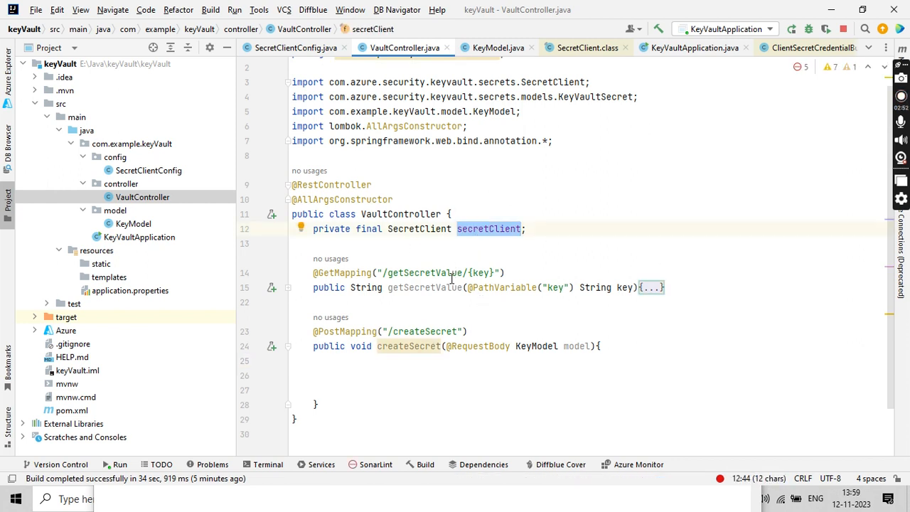
pyautogui.write('secretClient')
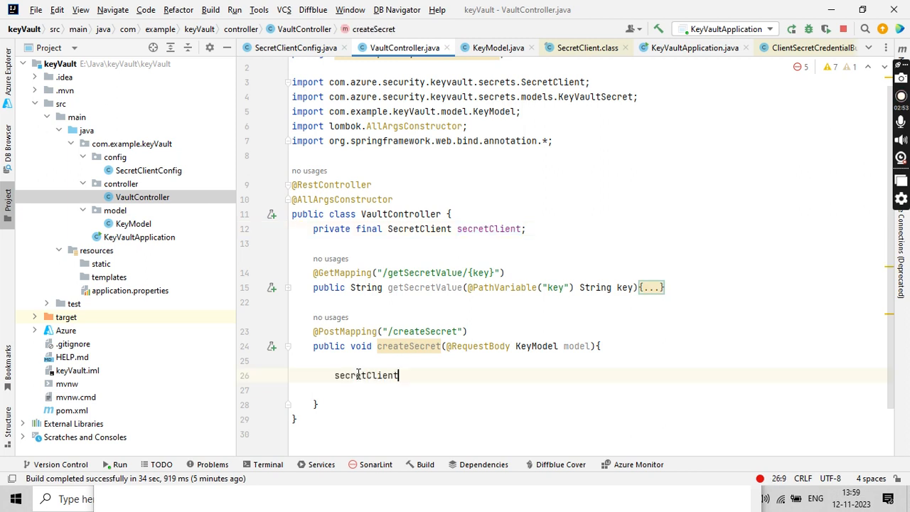
pyautogui.write('.')
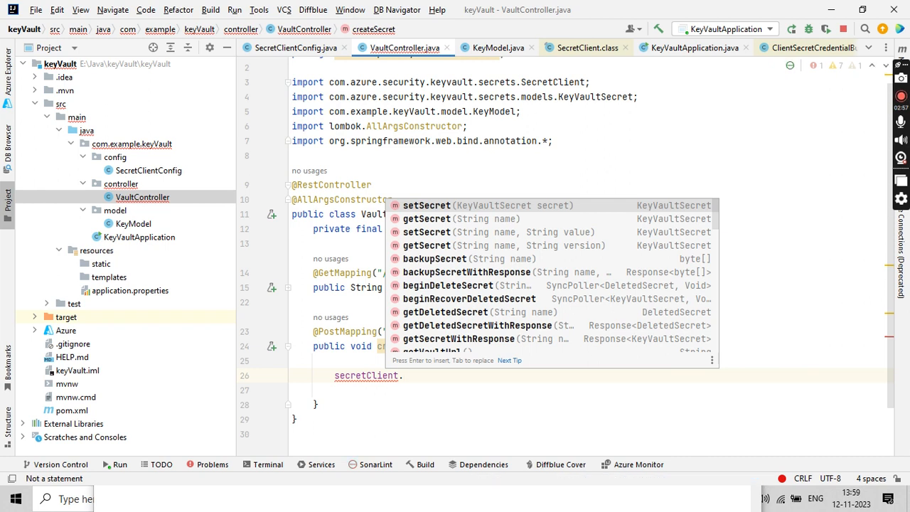
pyautogui.write('set')
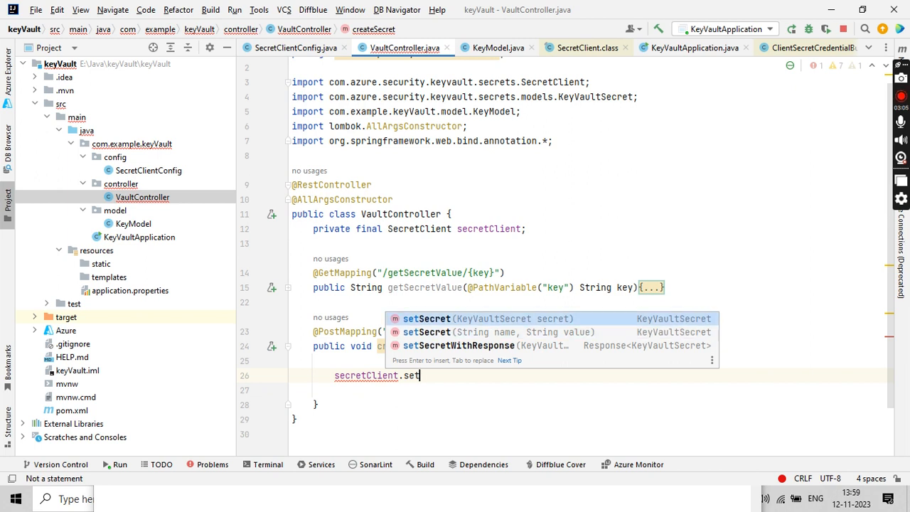
pyautogui.press('Down')
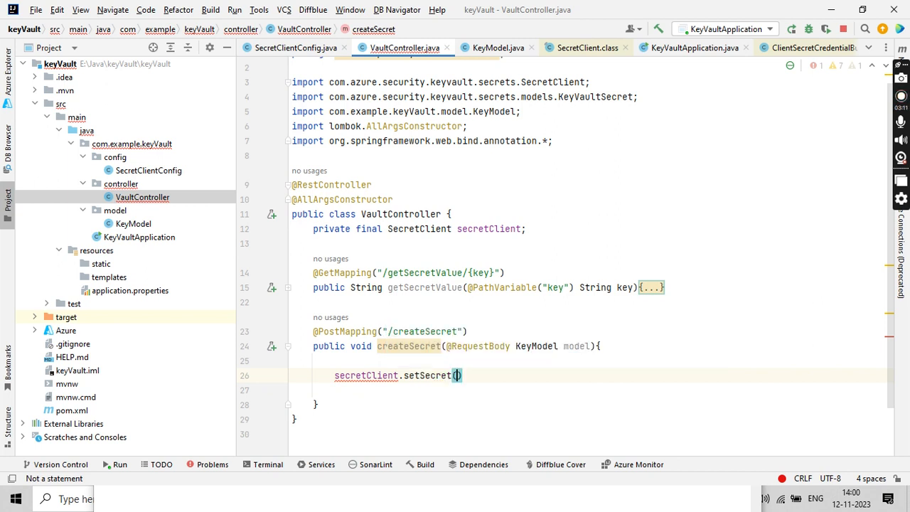
# Pass model.getKeyName() and model.getKeyValue() to setSecret and return the KeyVaultSecret
pyautogui.write('m')
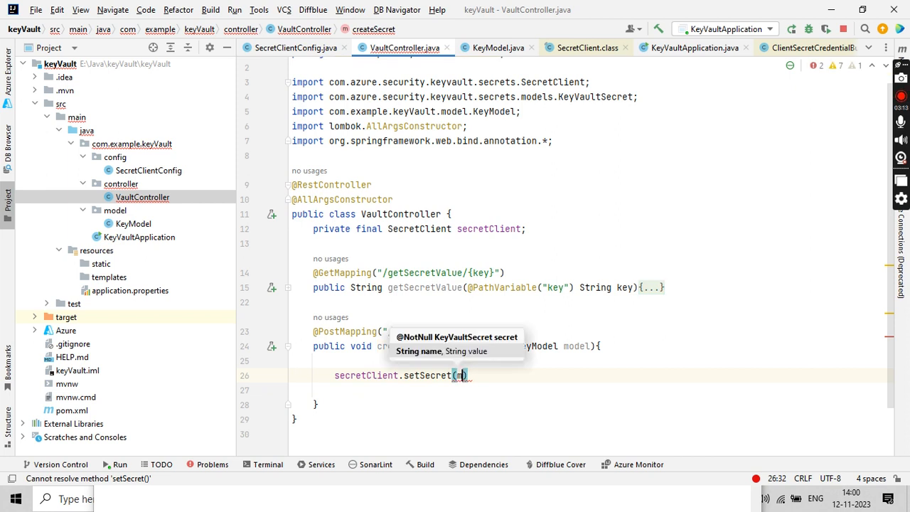
pyautogui.write('odel.getKeyName(')
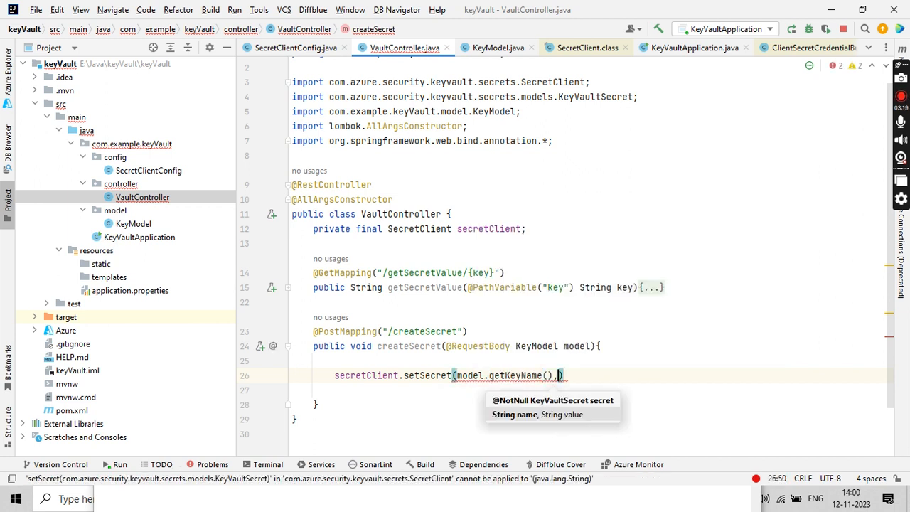
pyautogui.write('model')
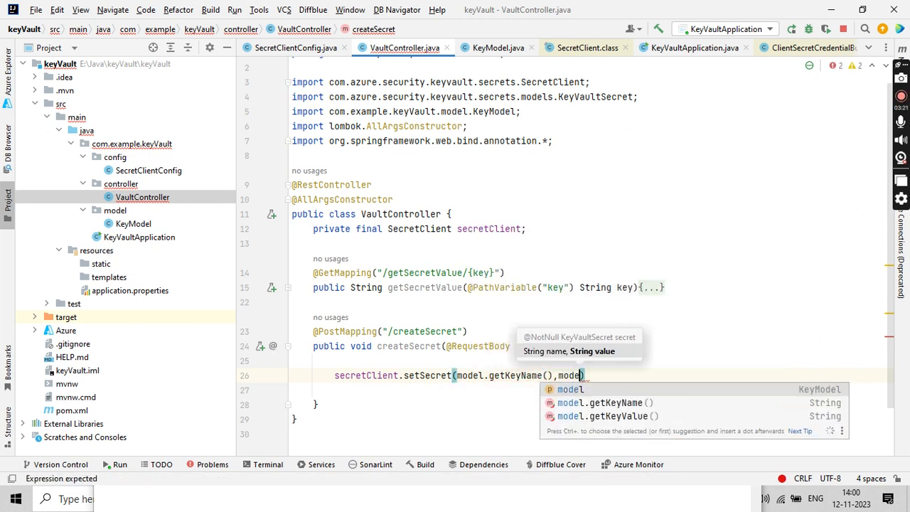
pyautogui.write('.get')
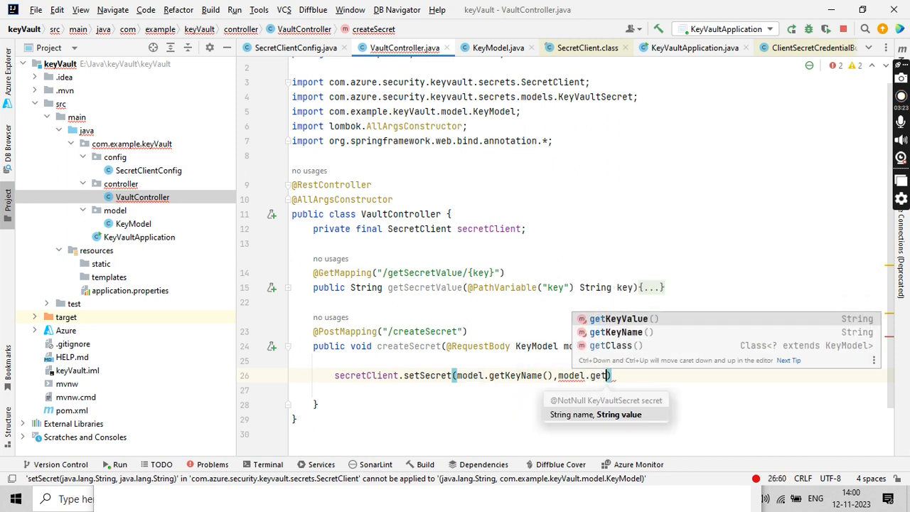
pyautogui.click(618, 319)
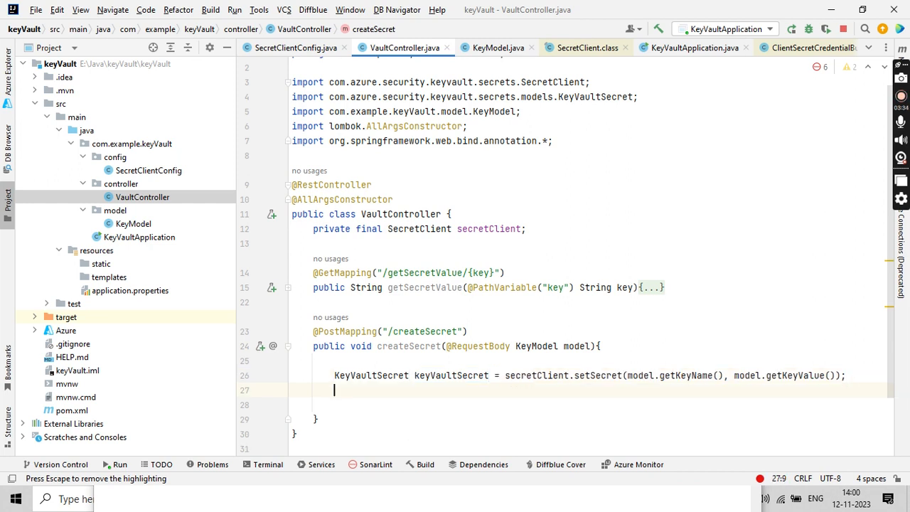
pyautogui.write('return')
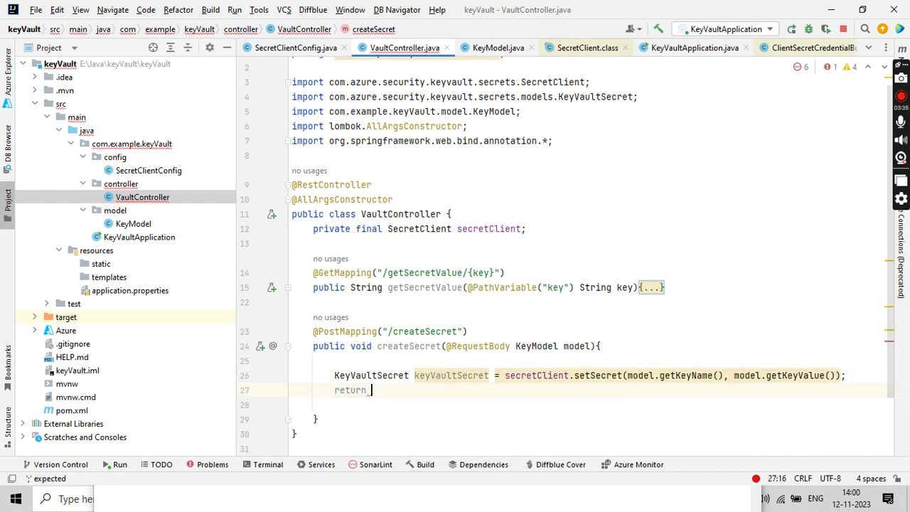
pyautogui.write('keyVaultSecret;')
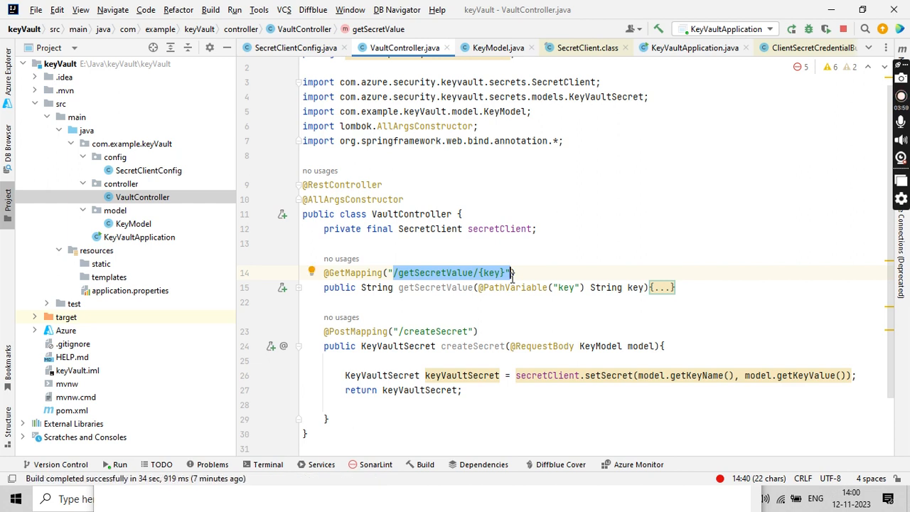
# Run KeyVaultApplication.main() and stop-and-rerun the existing instance
pyautogui.click(139, 237)
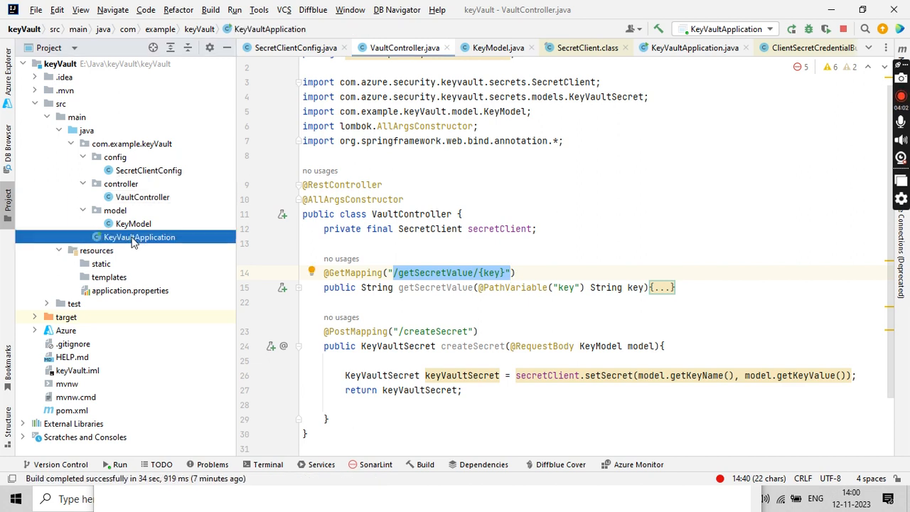
pyautogui.click(259, 181)
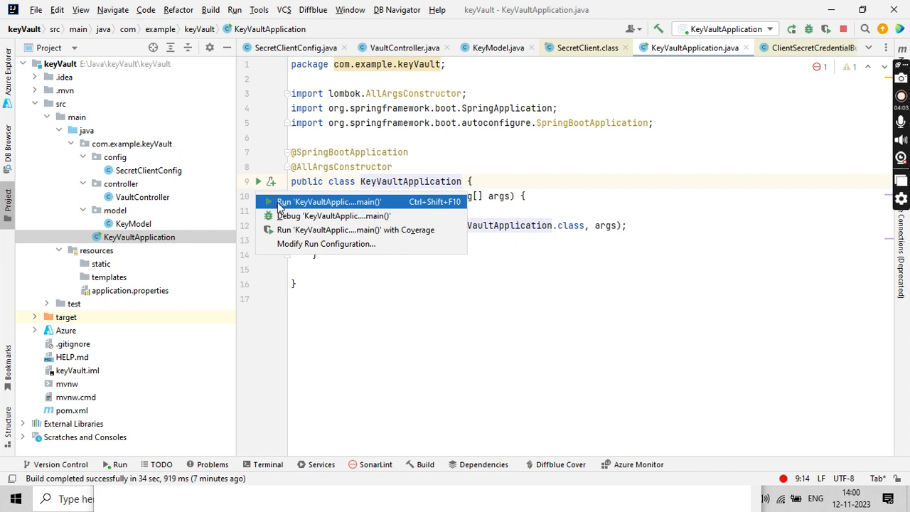
pyautogui.click(327, 201)
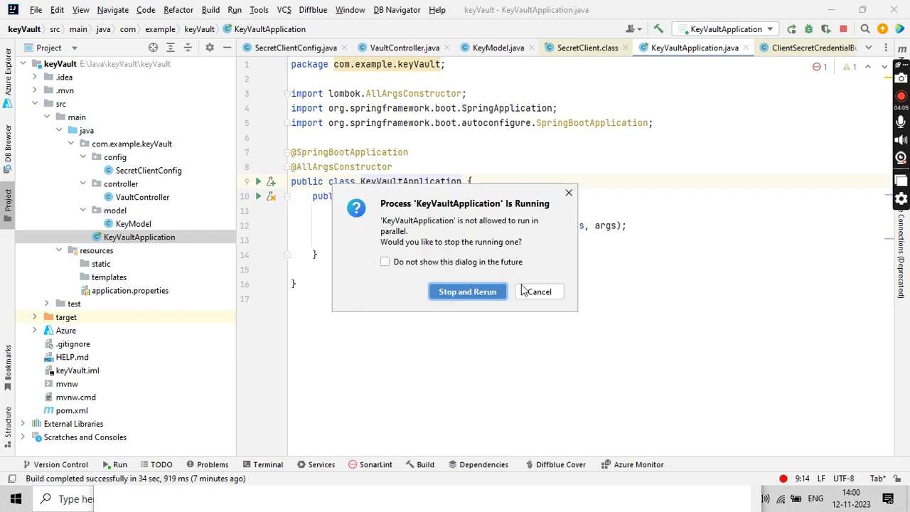
pyautogui.click(466, 292)
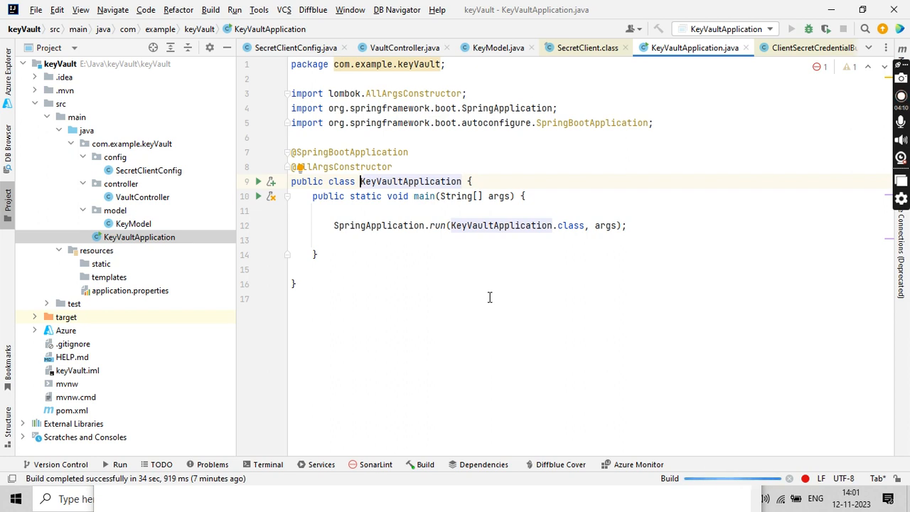
pyautogui.moveTo(477, 312)
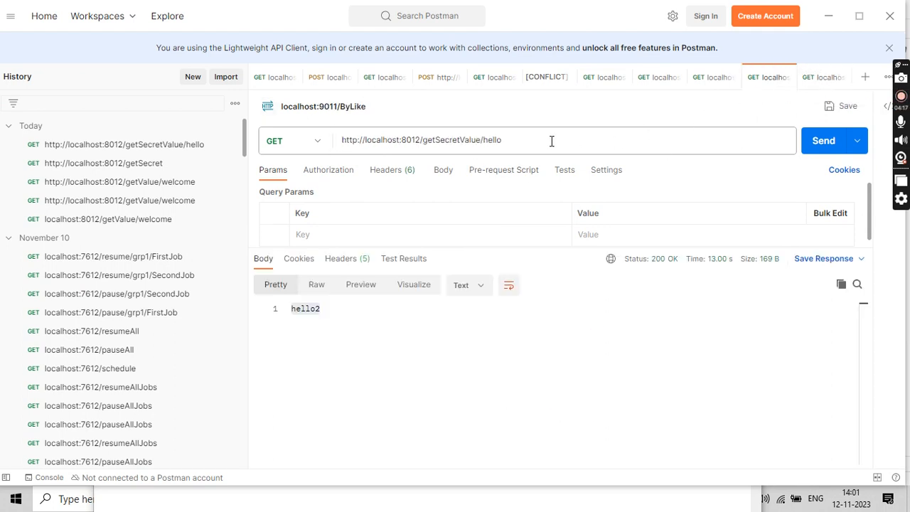
# Switch to the POST request tab in Postman
pyautogui.doubleClick(492, 139)
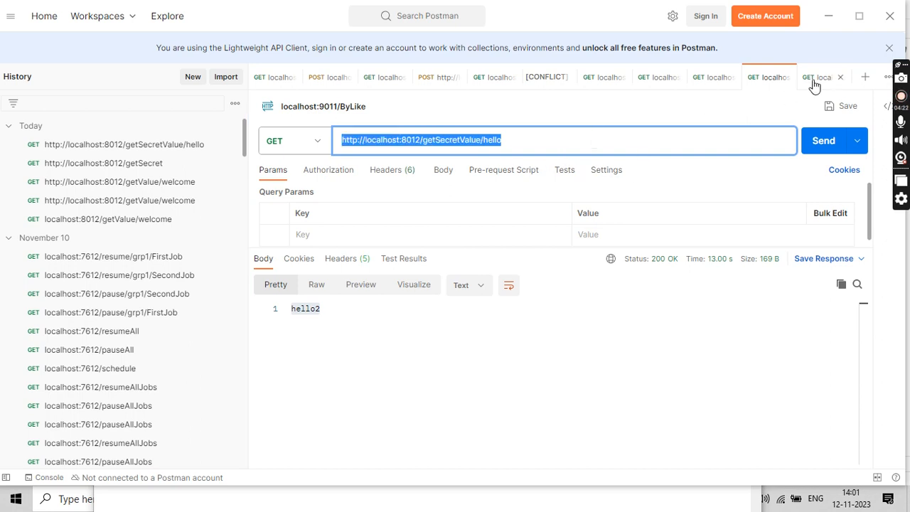
pyautogui.click(823, 77)
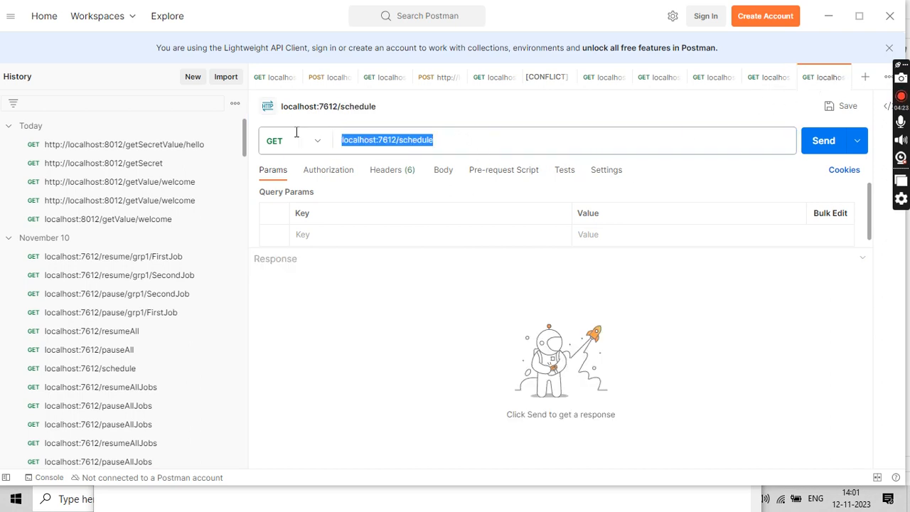
pyautogui.click(294, 140)
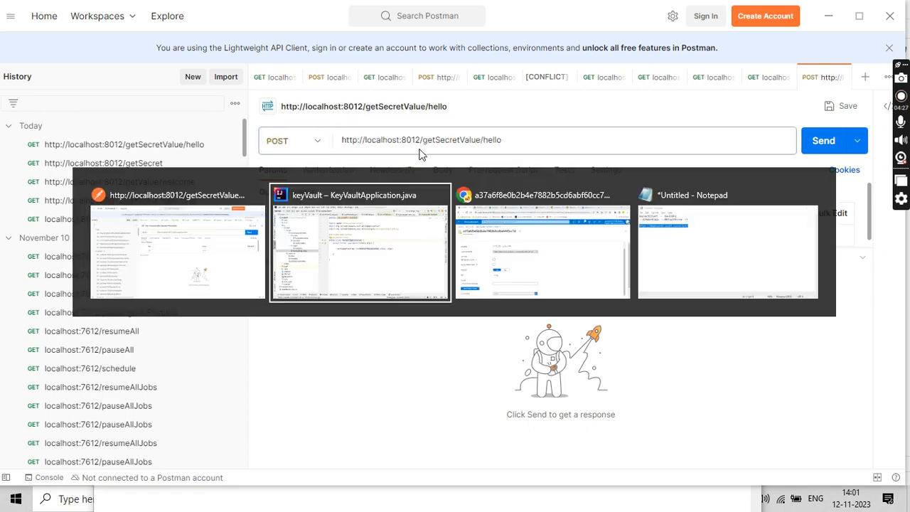
pyautogui.click(358, 195)
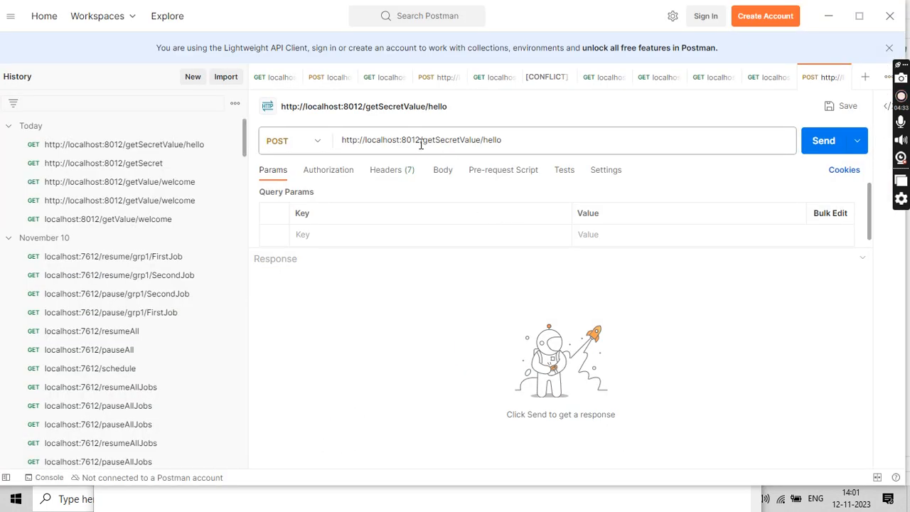
pyautogui.write('http://localhost:8012/createSecret')
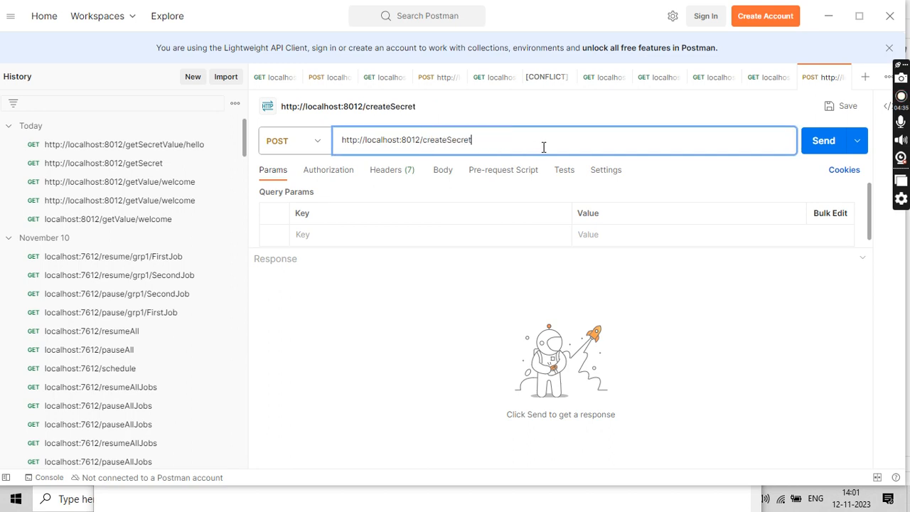
pyautogui.click(442, 169)
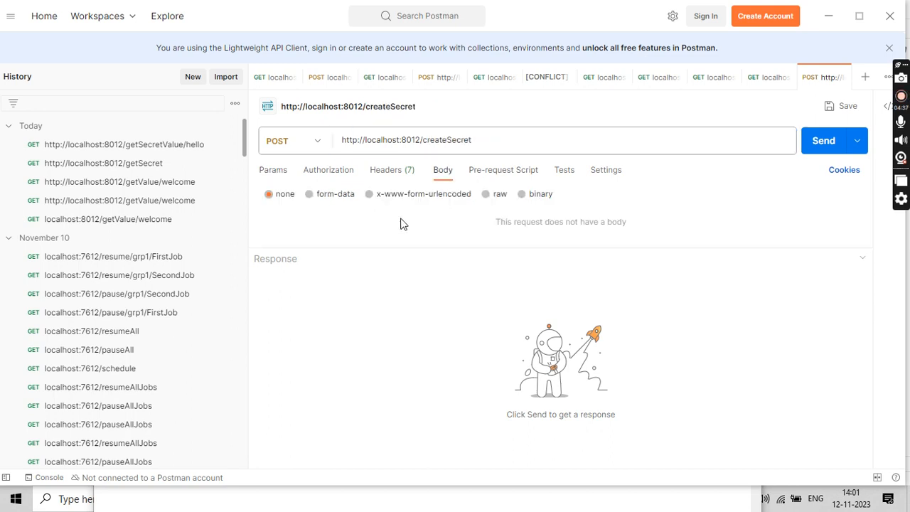
pyautogui.moveTo(483, 200)
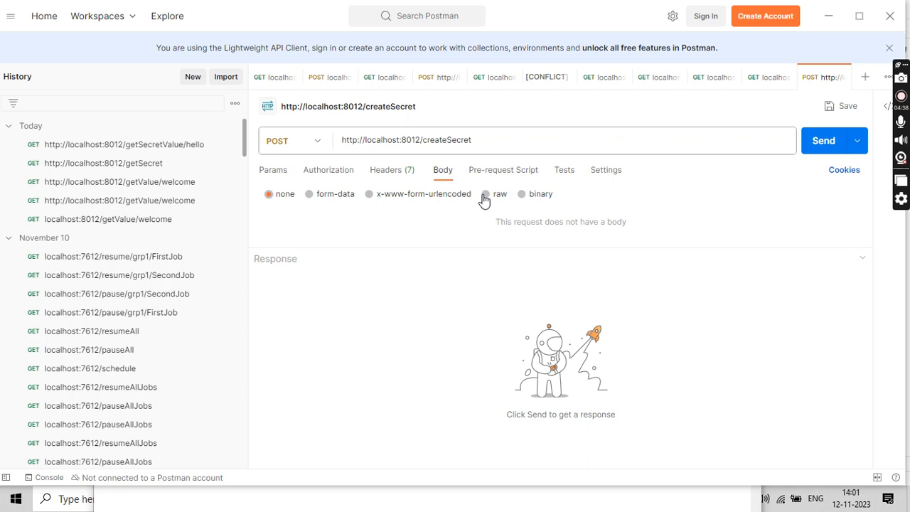
# Choose a raw JSON body and enter "keyName":"phone"
pyautogui.click(485, 193)
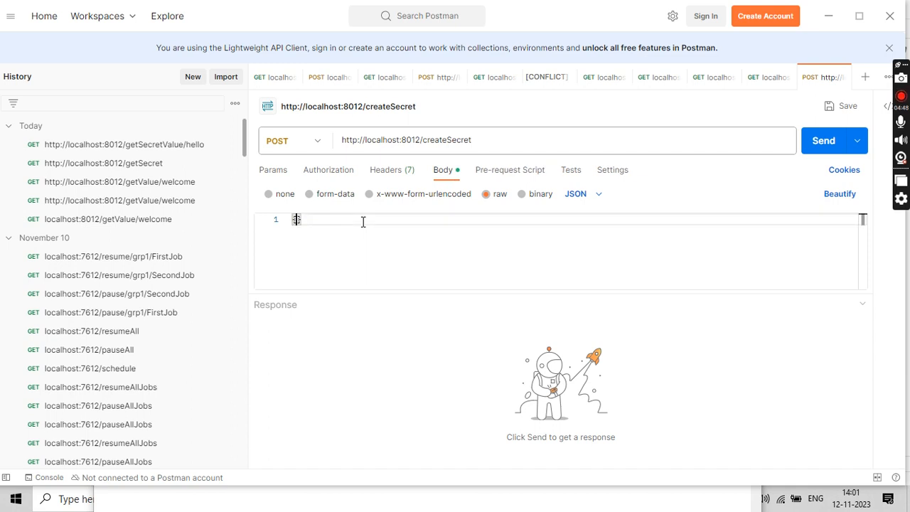
pyautogui.write('{')
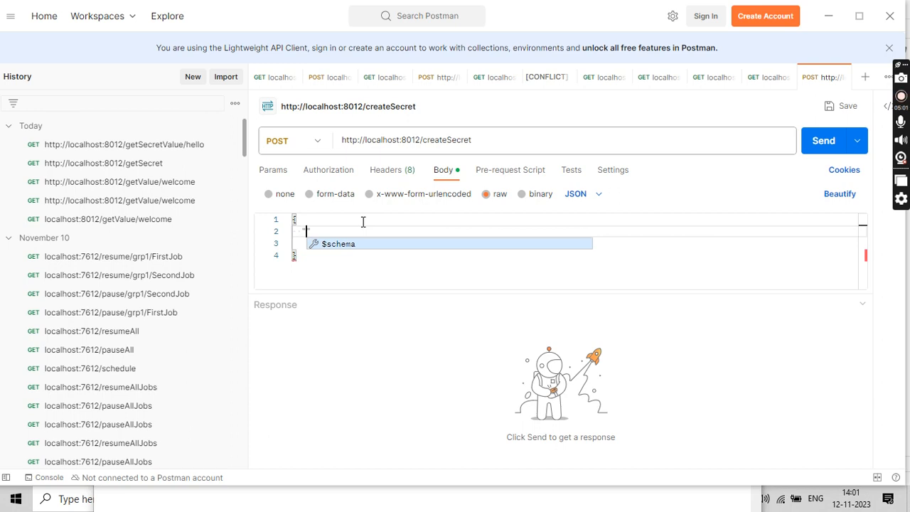
pyautogui.write('"keyName"')
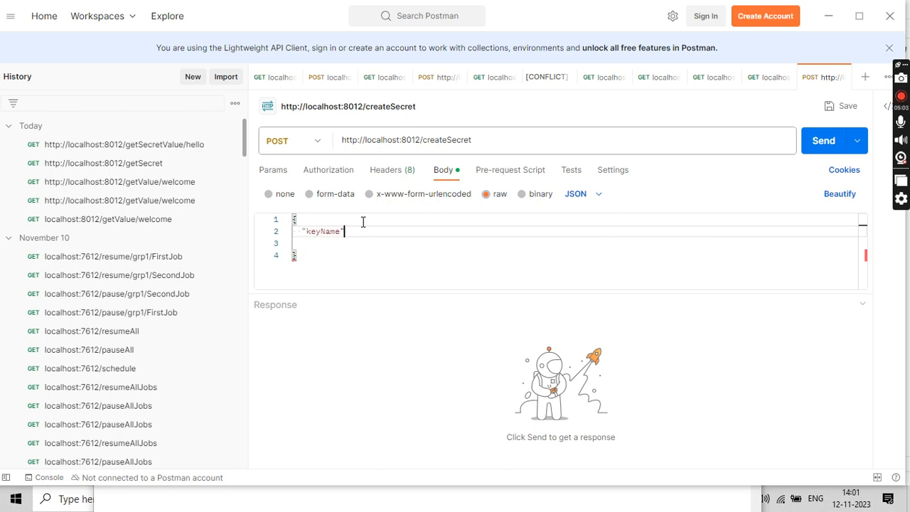
pyautogui.write(':""')
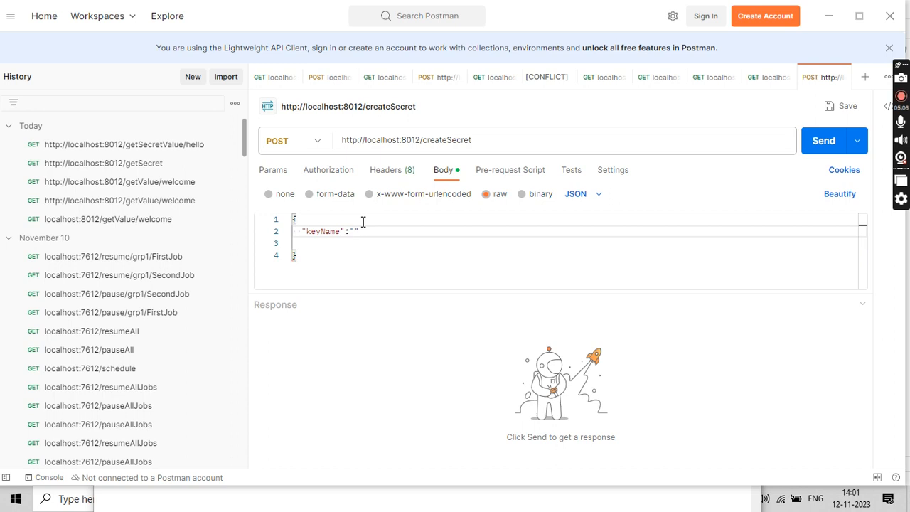
pyautogui.write('phone')
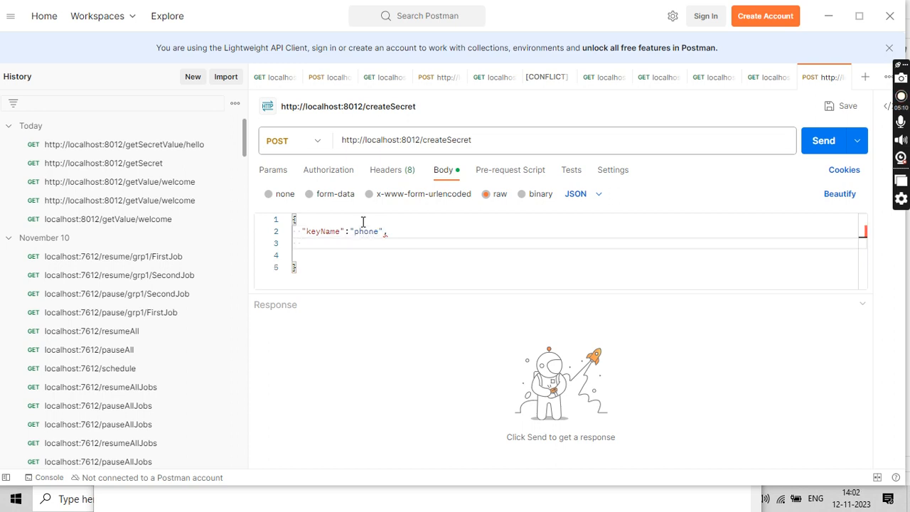
# Complete the JSON body with "keyValue":"POCO C2"
pyautogui.write('"keyVal"')
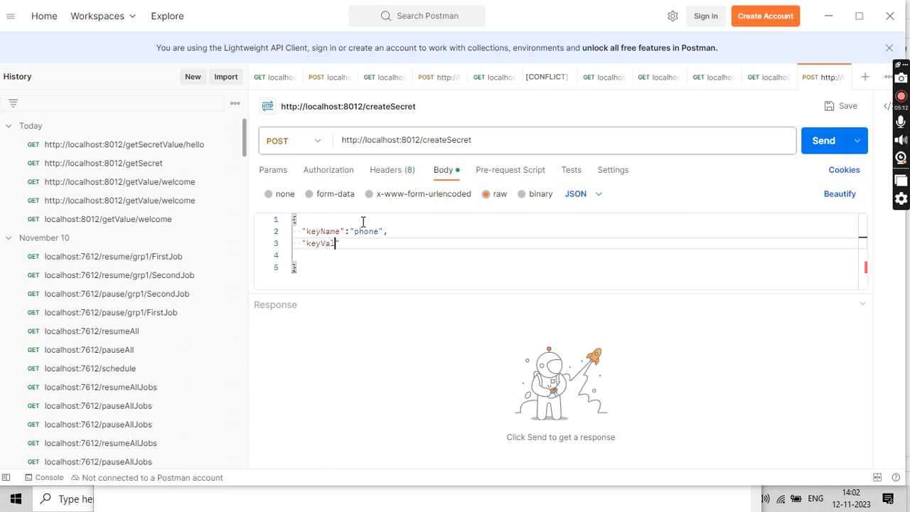
pyautogui.write('ue :')
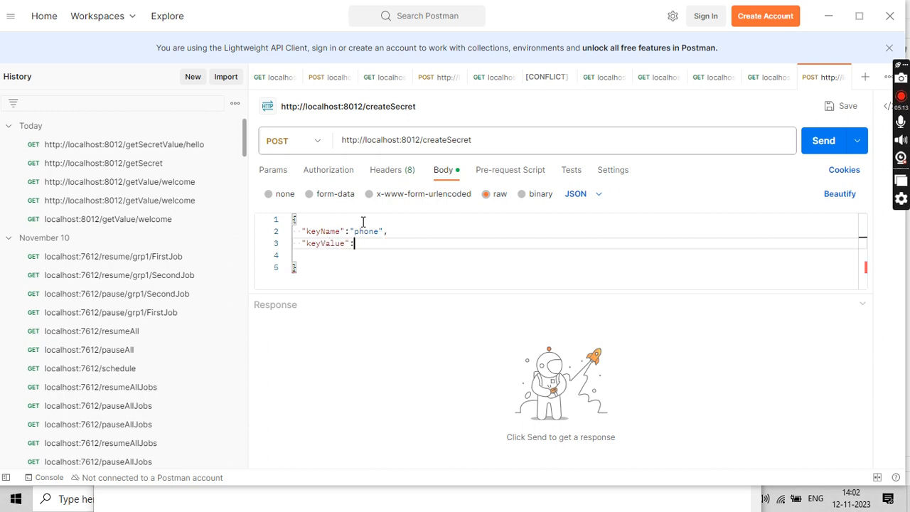
pyautogui.write('""')
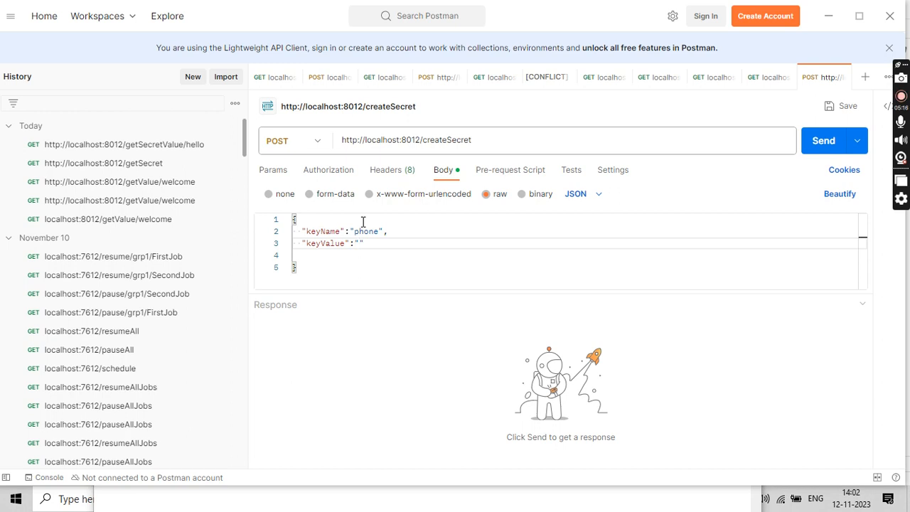
pyautogui.write('POCO')
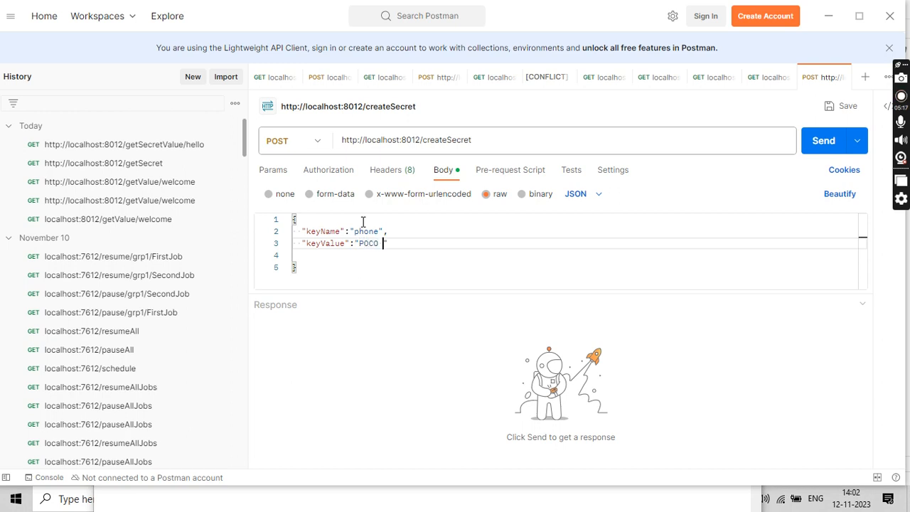
pyautogui.write('C2')
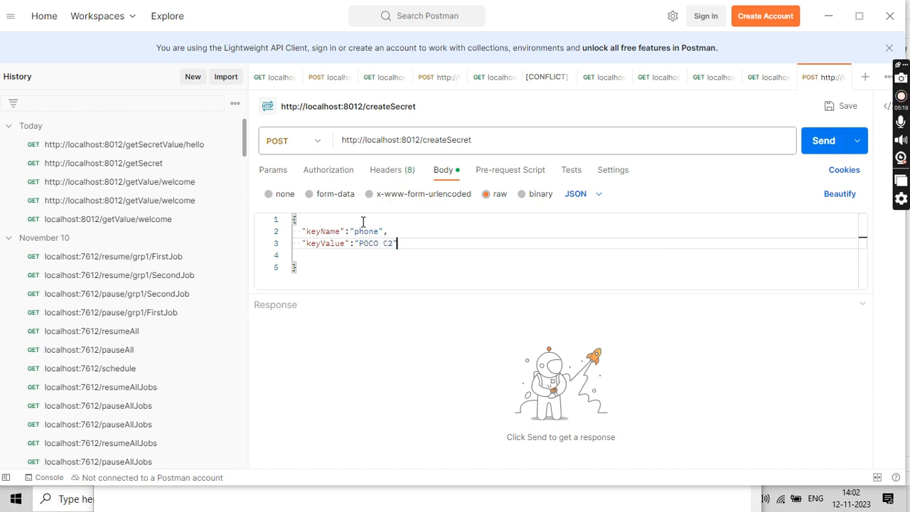
pyautogui.press('alt+tab')
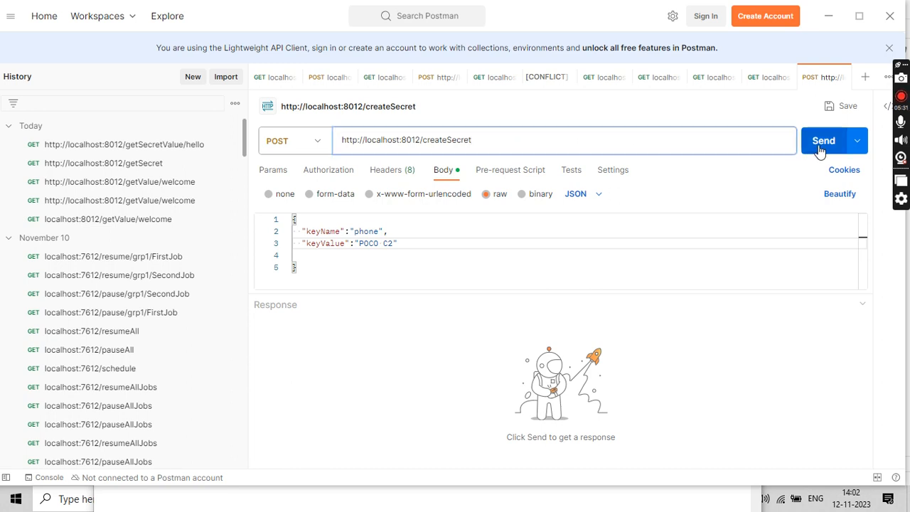
# Send createSecret and review the 200 OK response showing the phone secret valued POCO C2
pyautogui.click(823, 140)
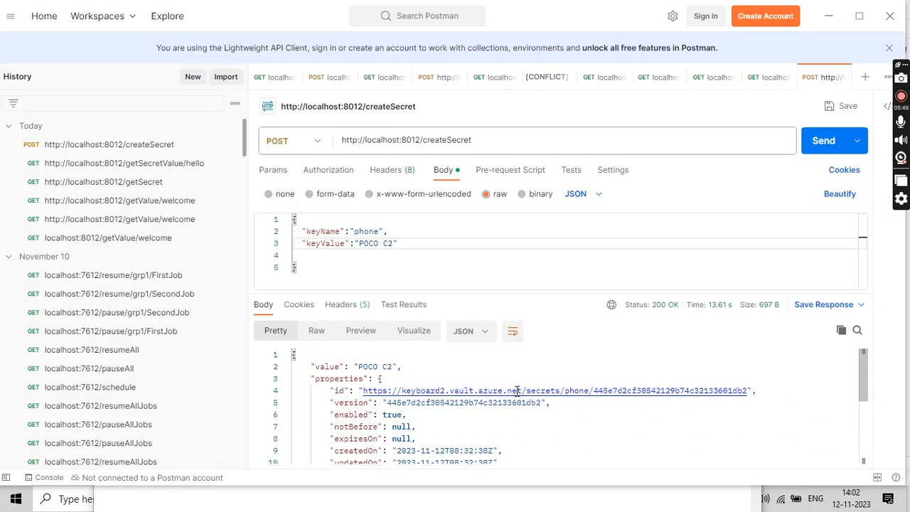
pyautogui.scroll(-3)
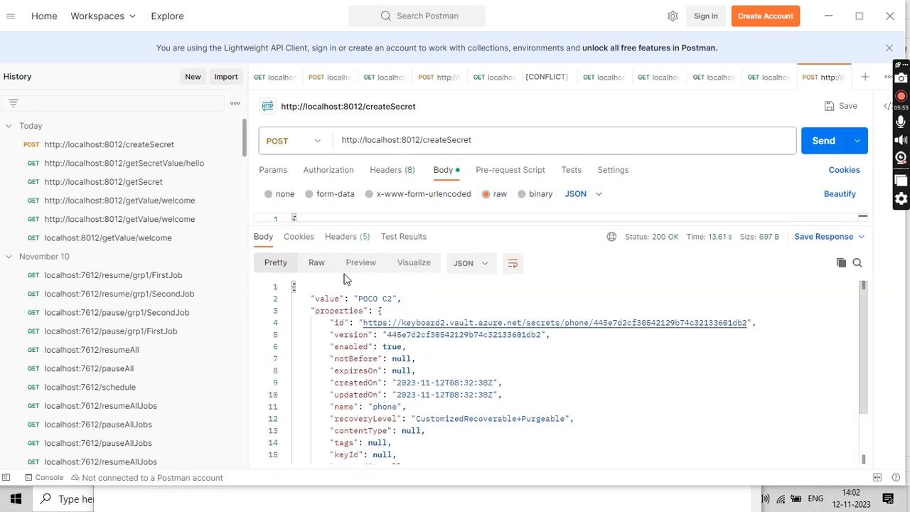
pyautogui.doubleClick(378, 298)
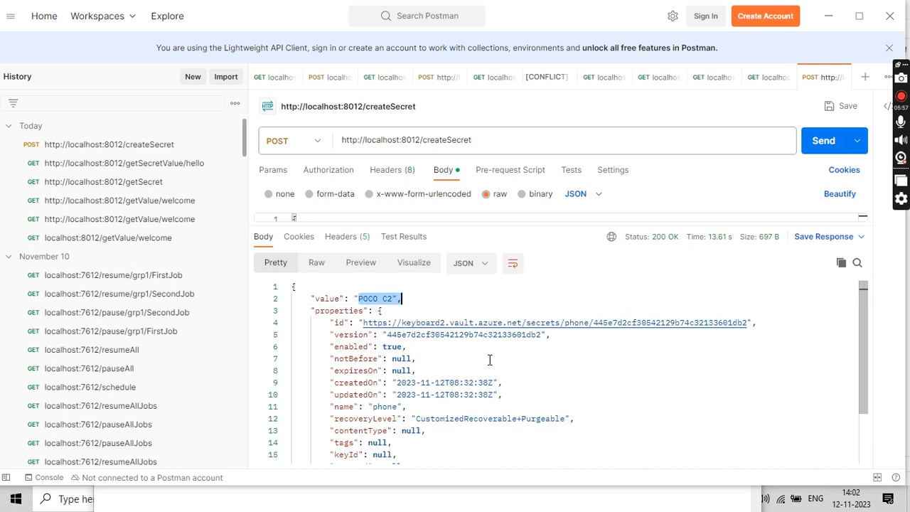
pyautogui.scroll(-3)
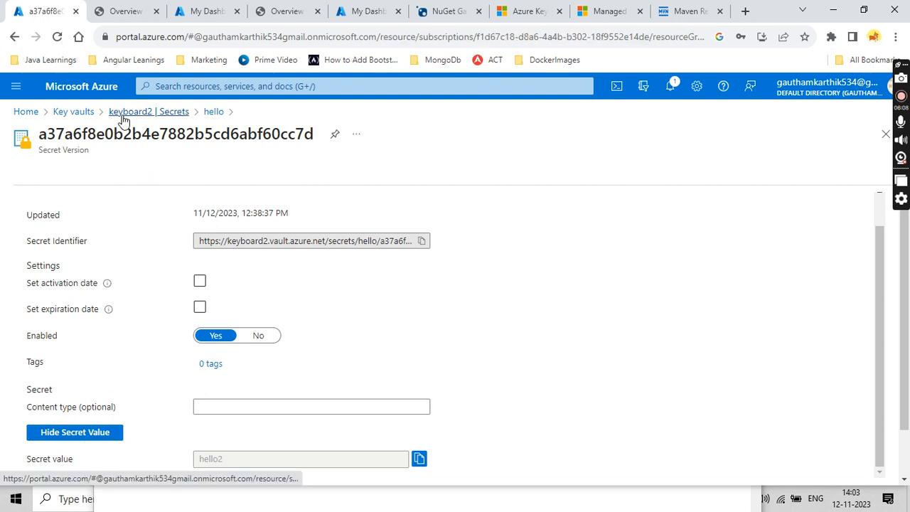
# Refresh the keyboard2 secrets list and open the new phone secret
pyautogui.click(130, 110)
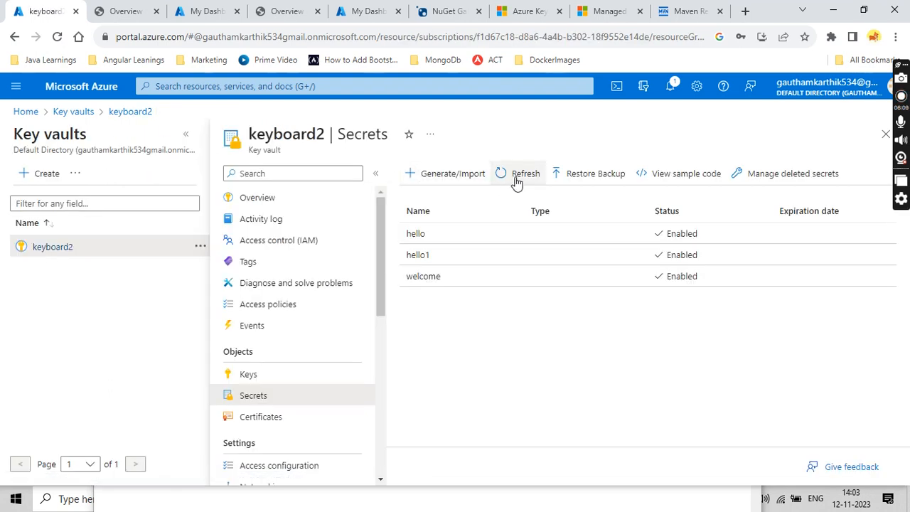
pyautogui.click(525, 173)
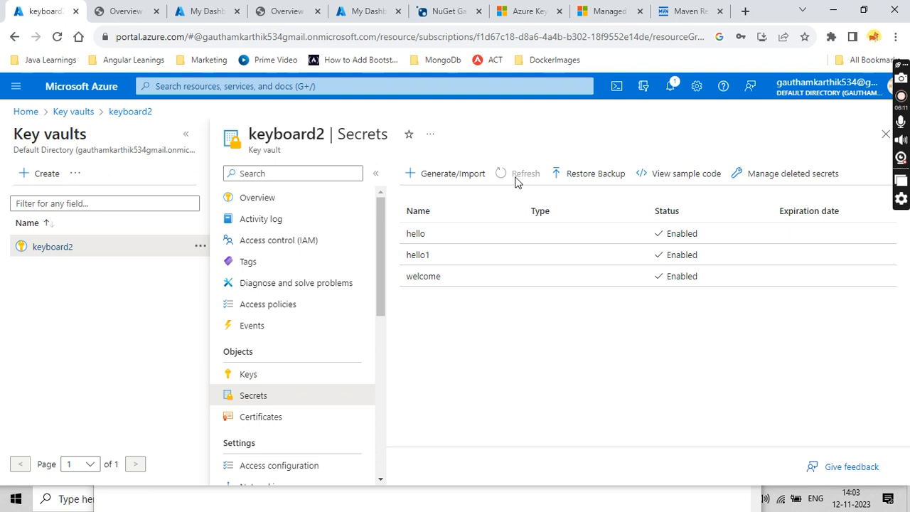
pyautogui.click(526, 172)
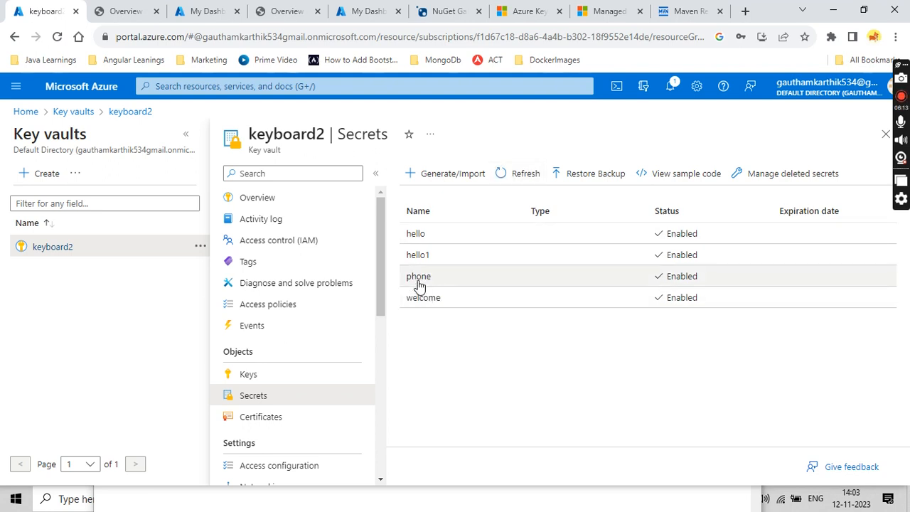
pyautogui.click(418, 276)
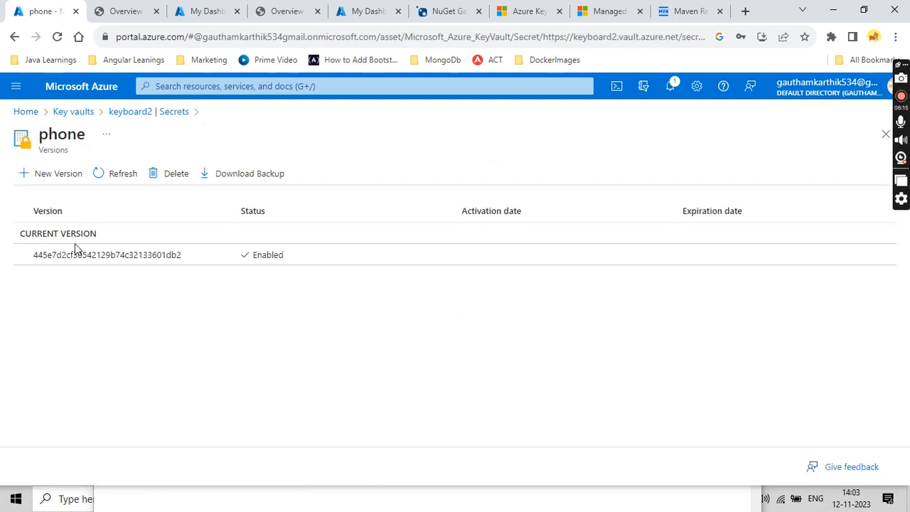
# Open phone's current version and reveal its value POCO C2
pyautogui.click(106, 254)
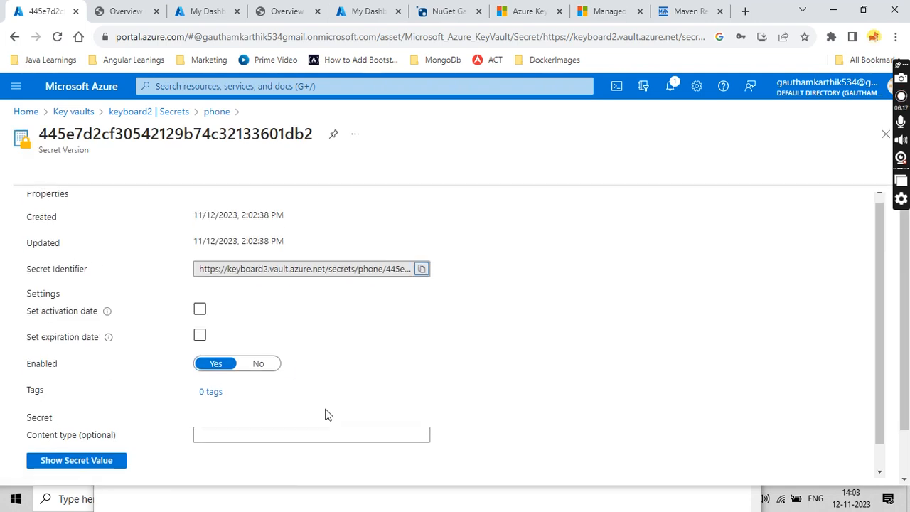
pyautogui.click(76, 459)
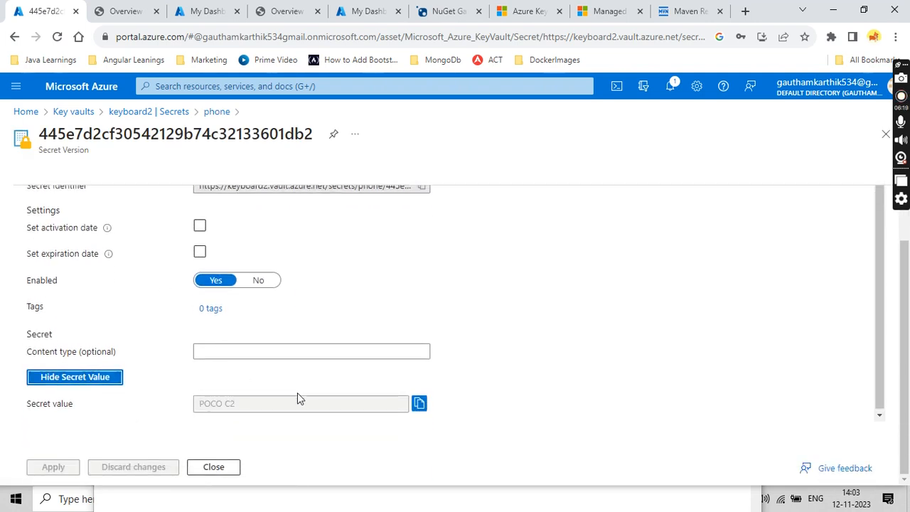
pyautogui.click(310, 350)
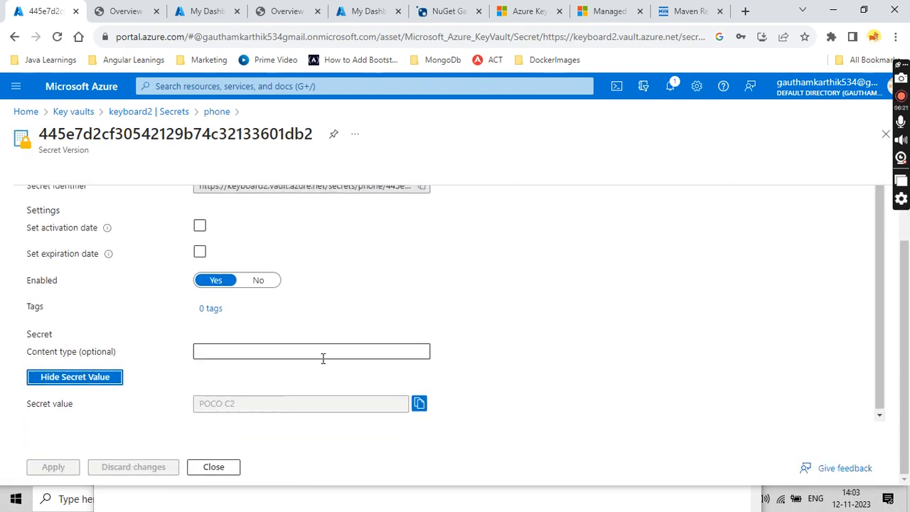